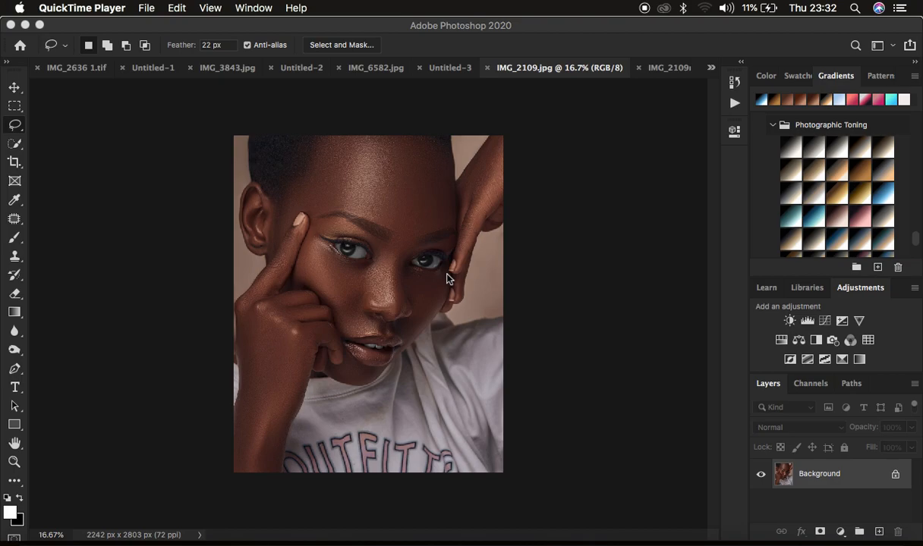
- Switch to the unretouched IMG_2109raw.jpg portrait document
click(666, 67)
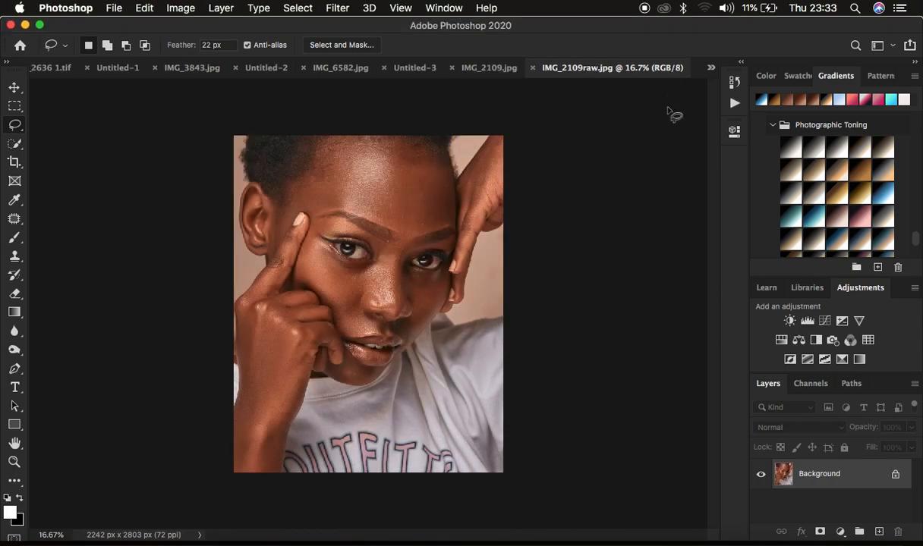
mouse_move(365, 320)
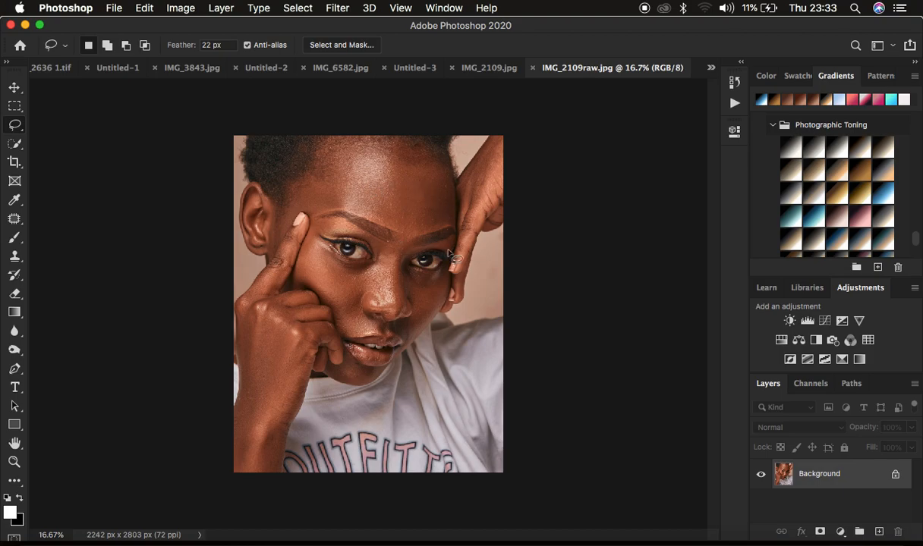
mouse_move(444, 155)
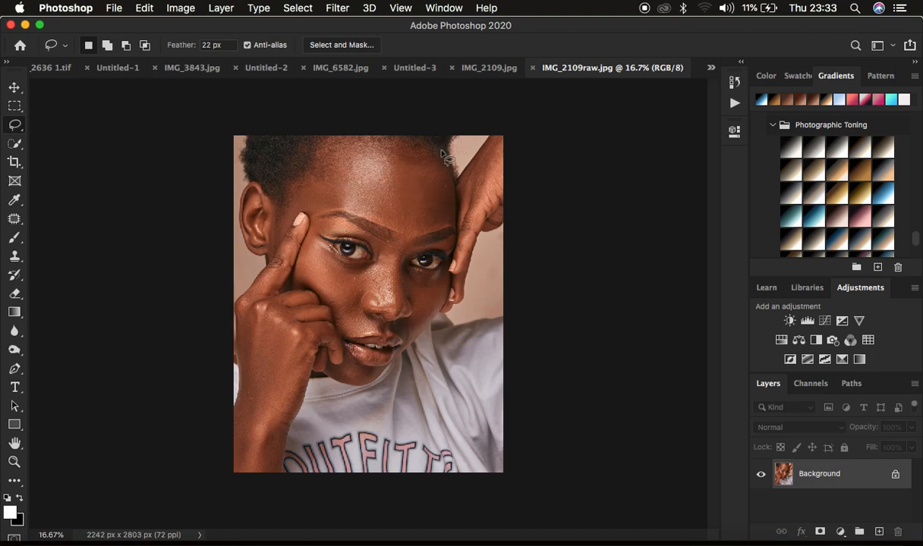
mouse_move(282, 185)
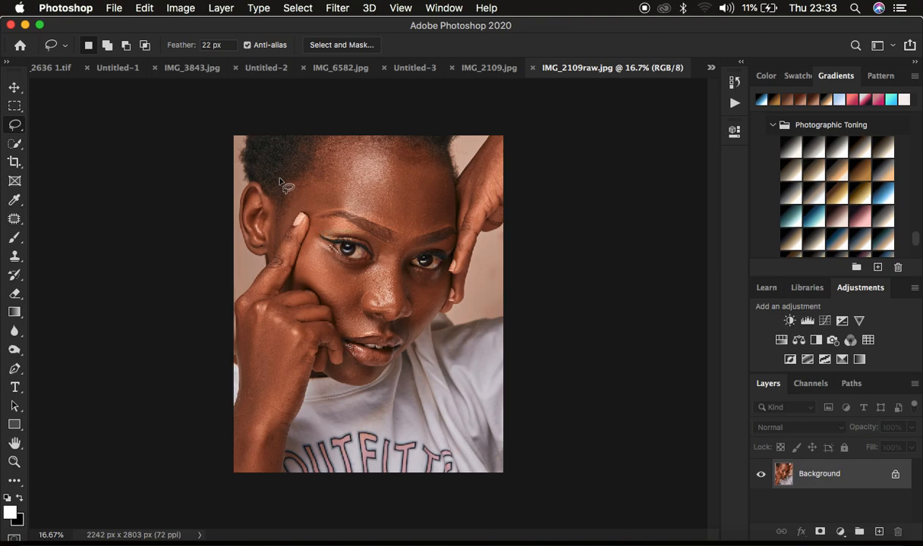
mouse_move(459, 311)
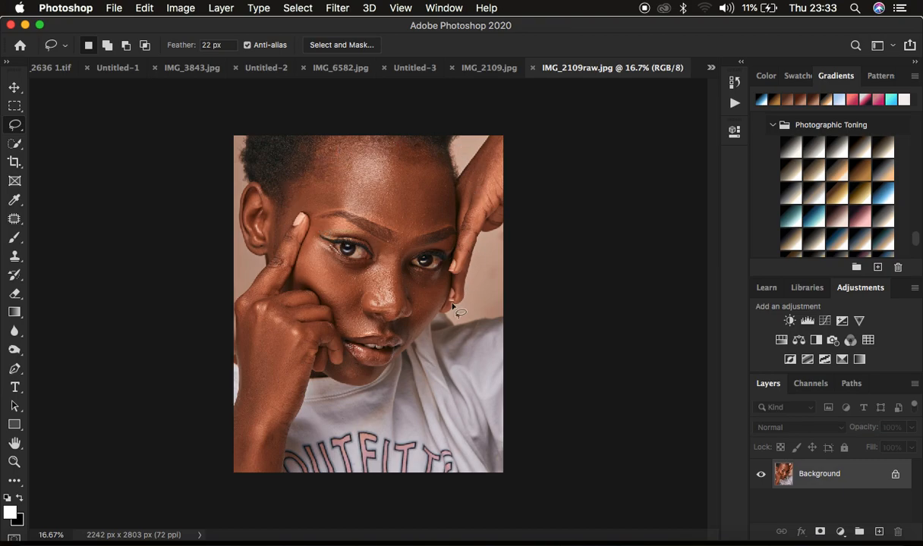
mouse_move(395, 144)
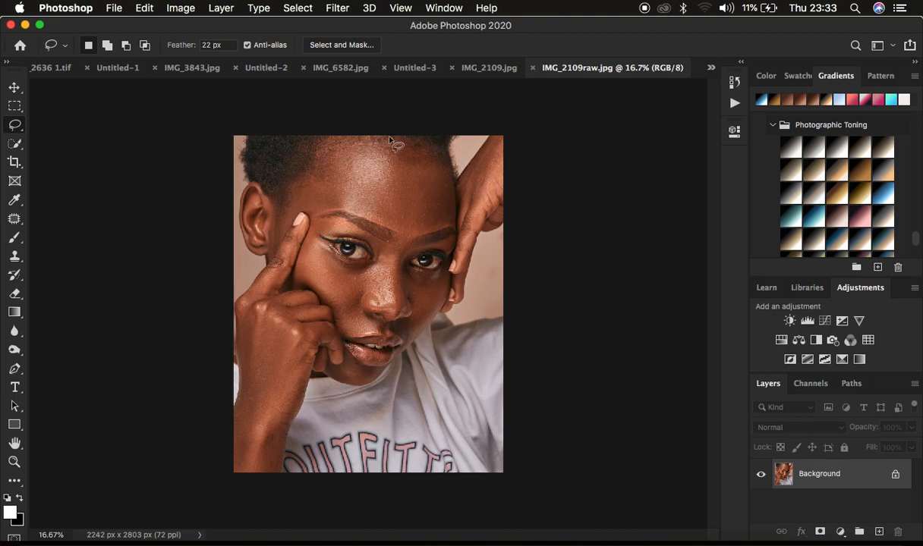
mouse_move(400, 328)
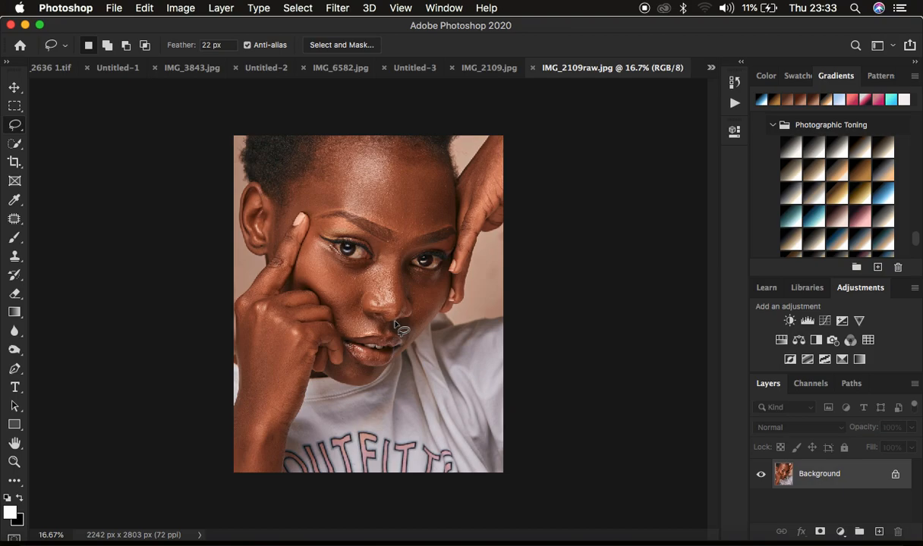
mouse_move(489, 100)
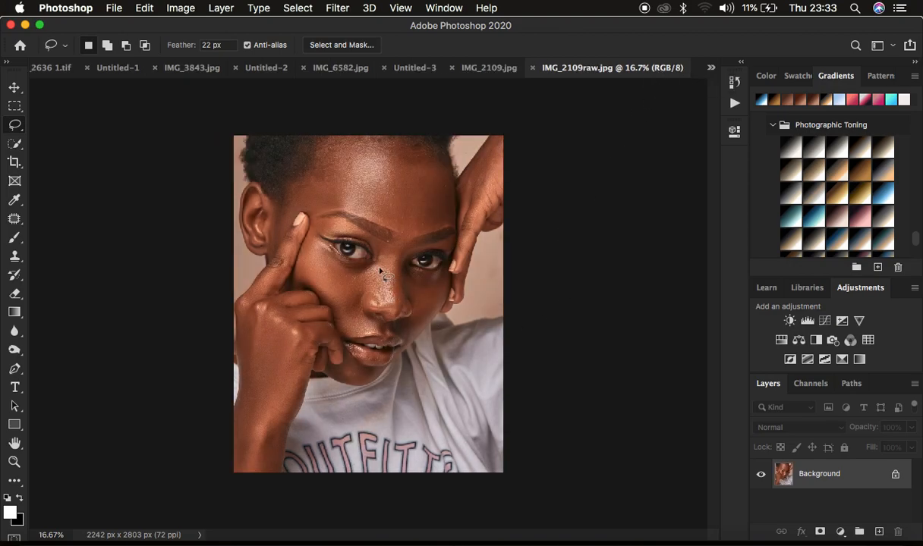
mouse_move(413, 250)
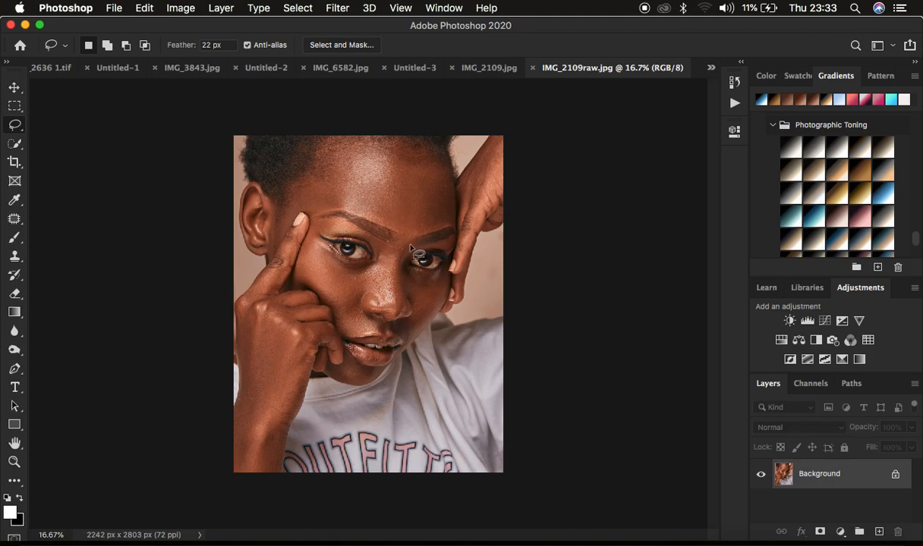
mouse_move(483, 145)
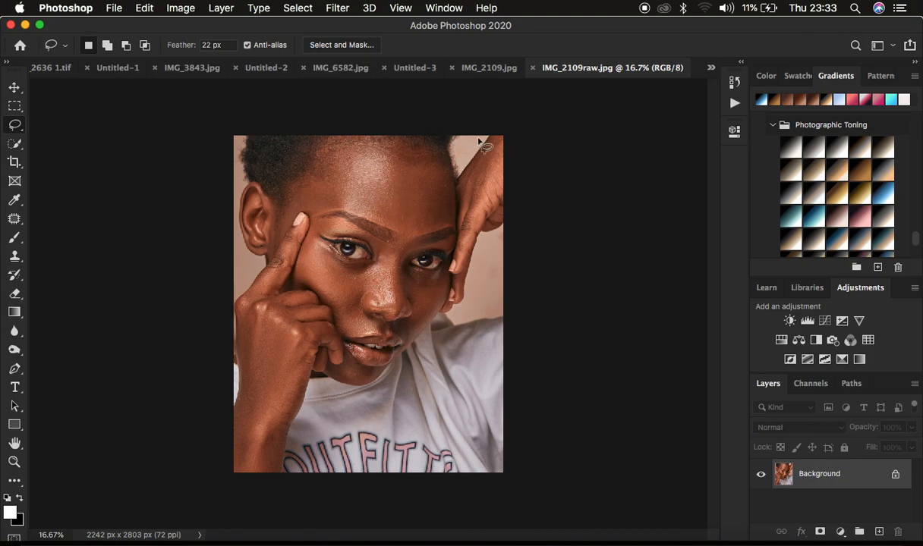
mouse_move(480, 176)
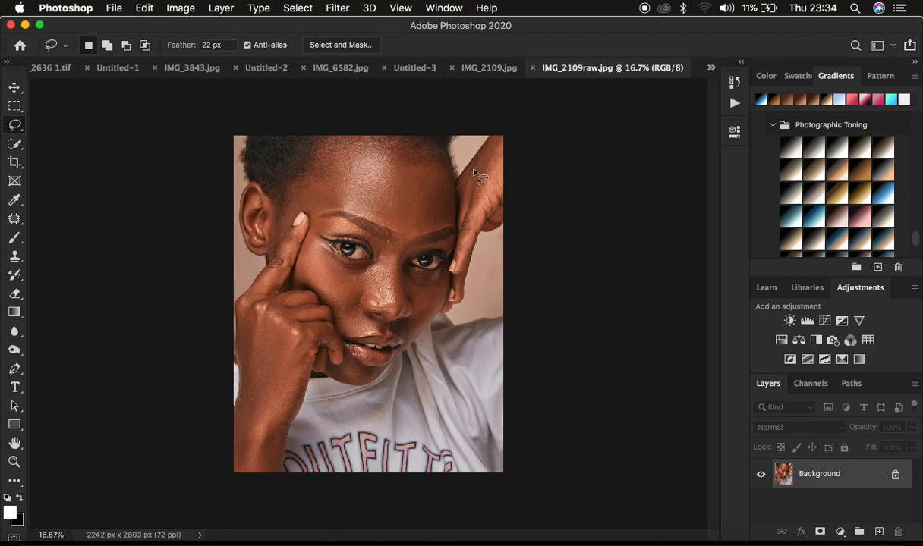
mouse_move(480, 168)
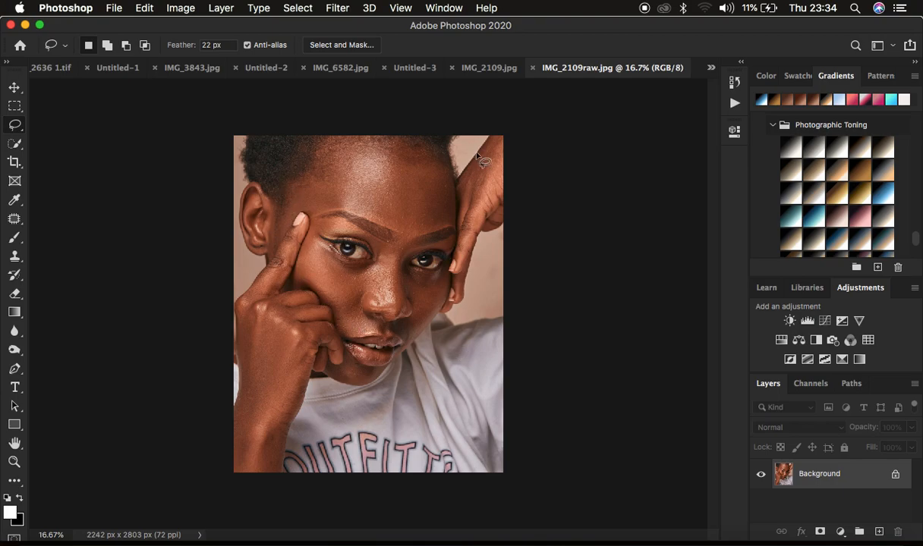
mouse_move(482, 349)
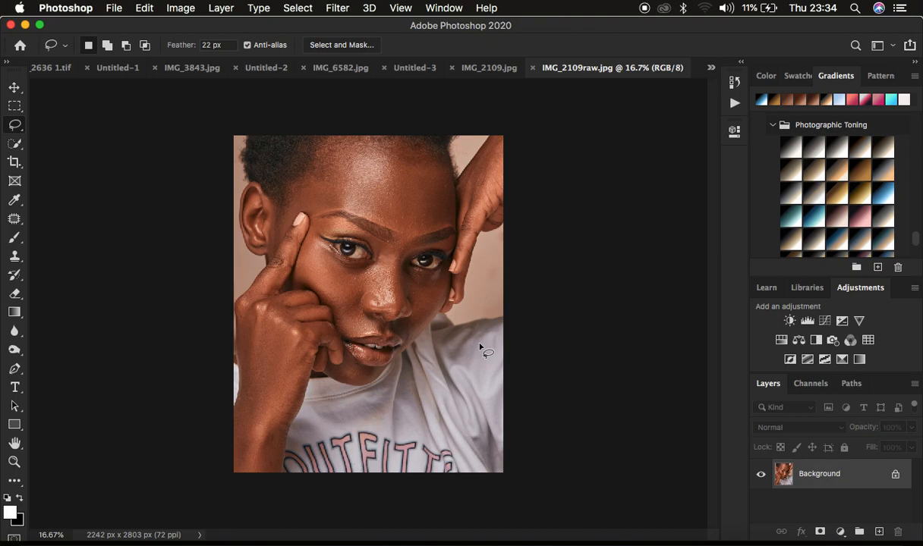
mouse_move(296, 200)
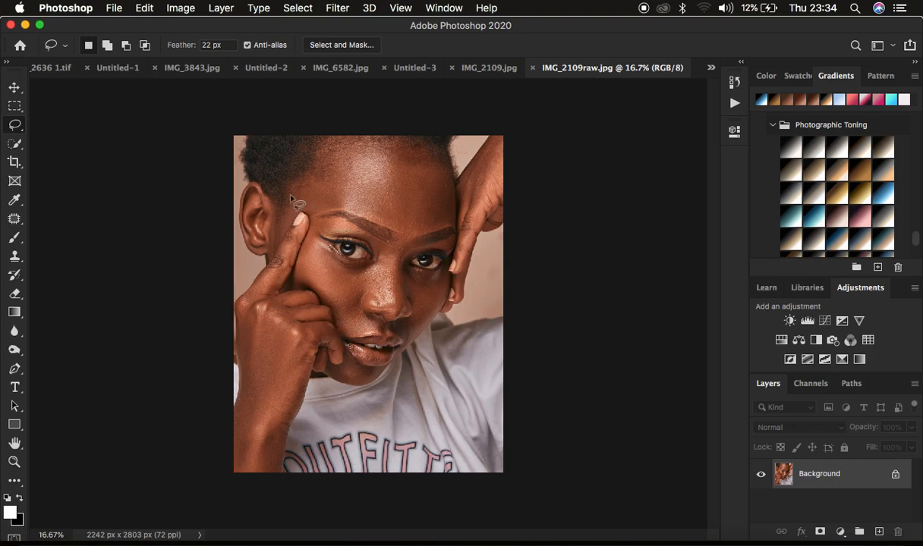
mouse_move(504, 358)
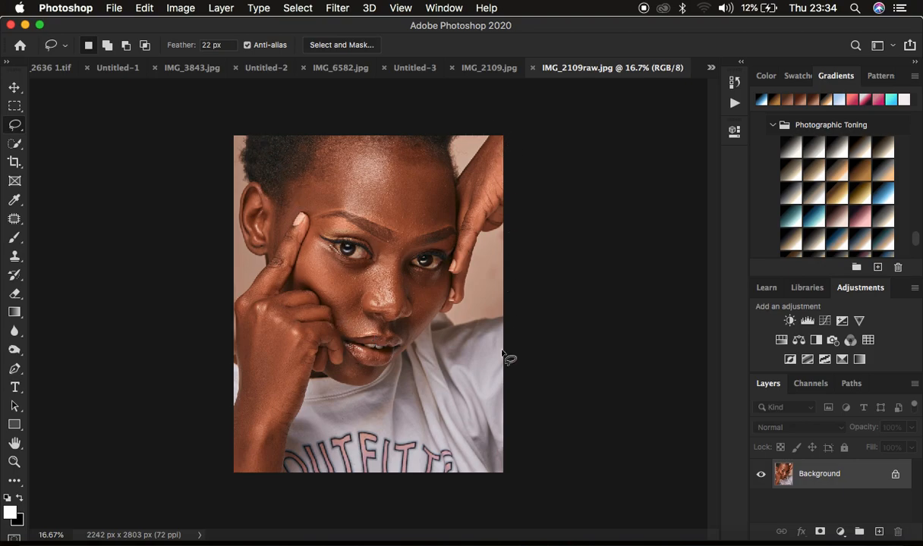
mouse_move(328, 154)
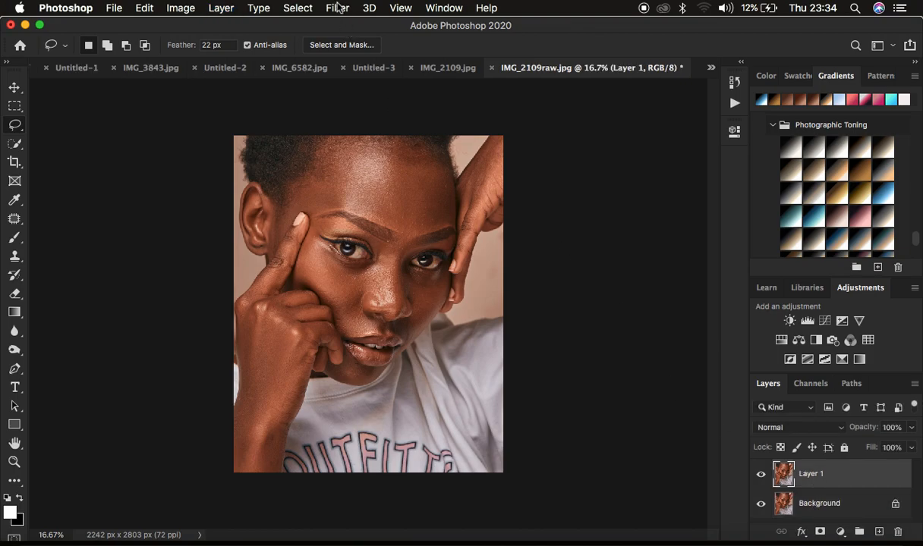
- Bring the duplicated portrait layer into the Camera Raw Filter
click(337, 9)
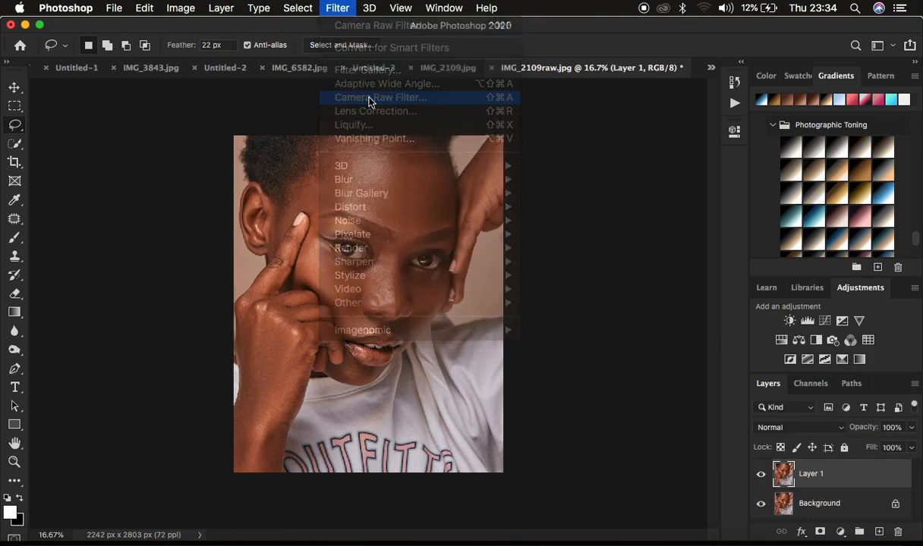
click(379, 98)
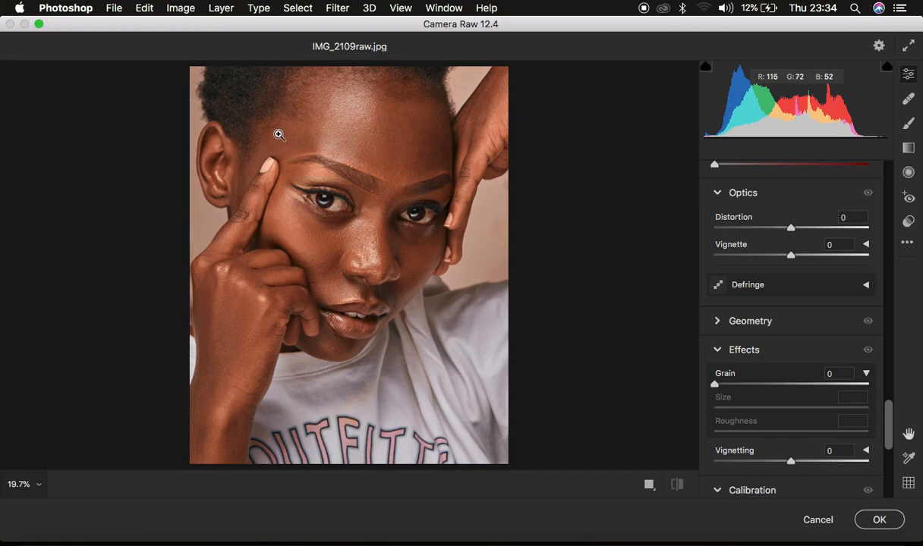
mouse_move(847, 258)
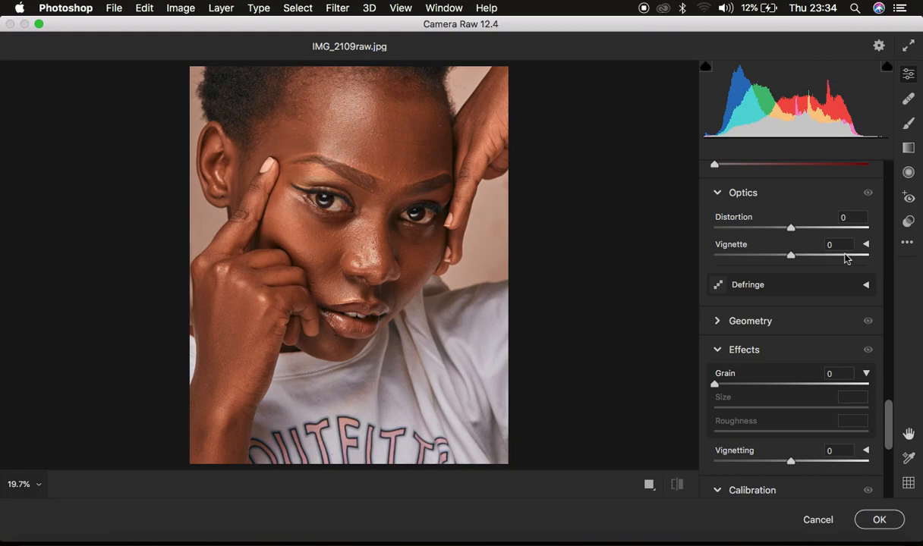
- Reach the Color Mixer's HSL Luminance controls for each colour range
scroll(up, 3)
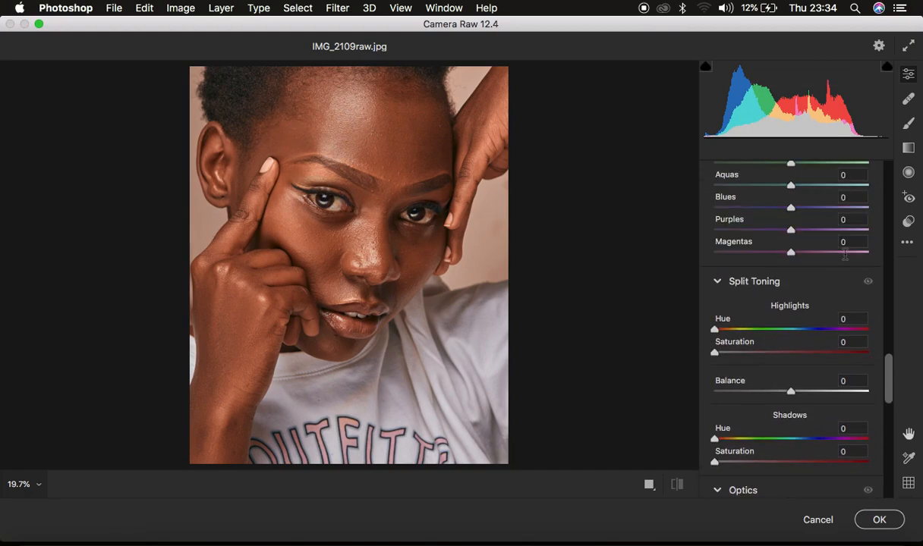
scroll(up, 3)
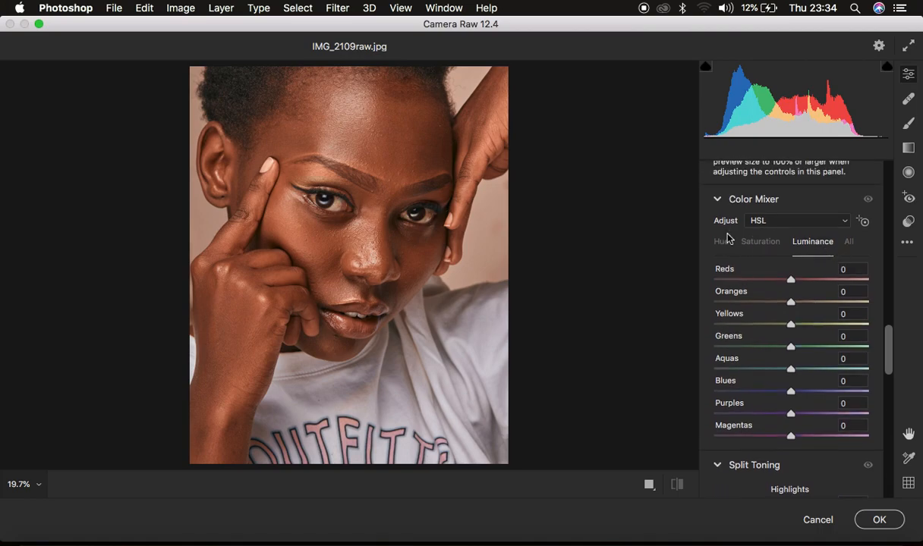
click(720, 241)
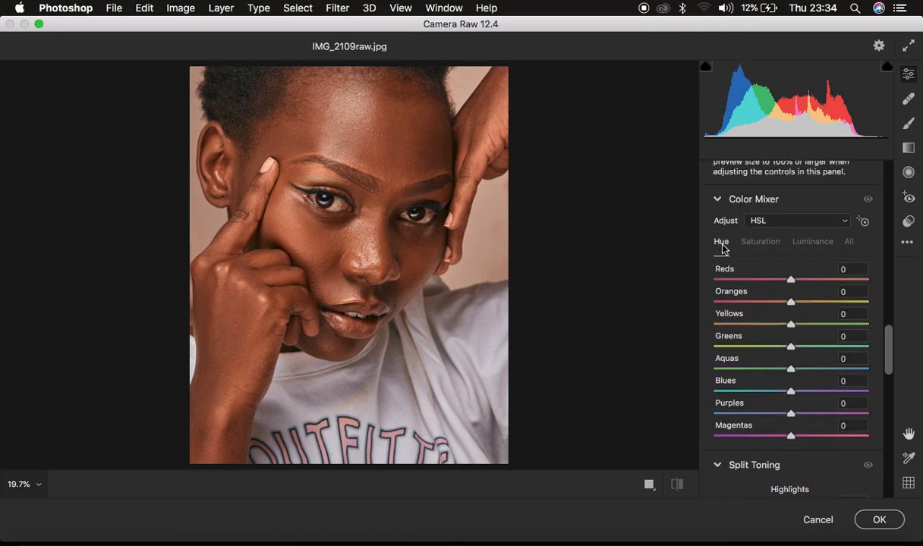
click(759, 241)
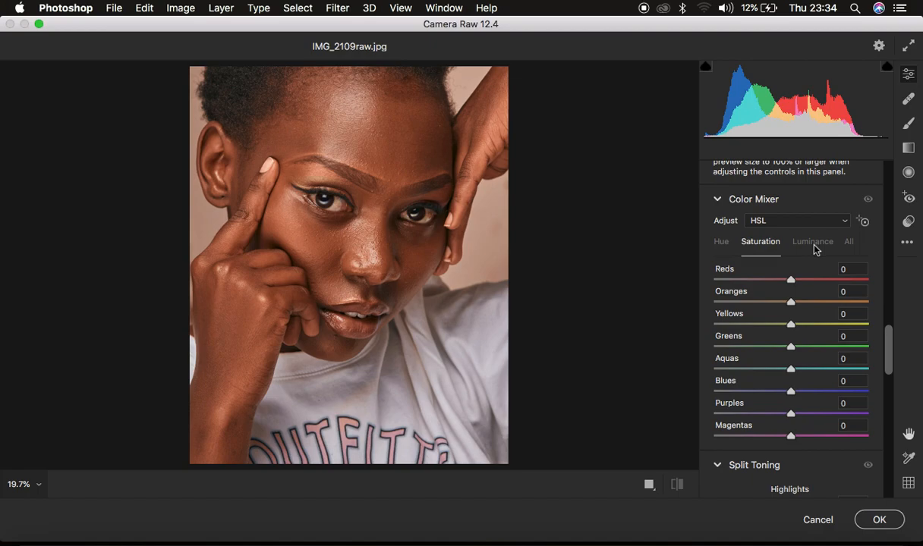
click(814, 242)
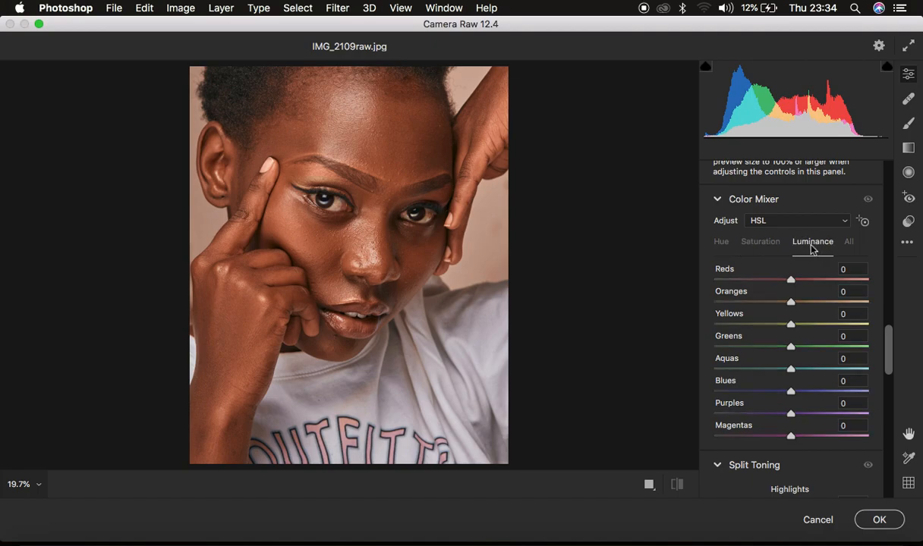
mouse_move(794, 303)
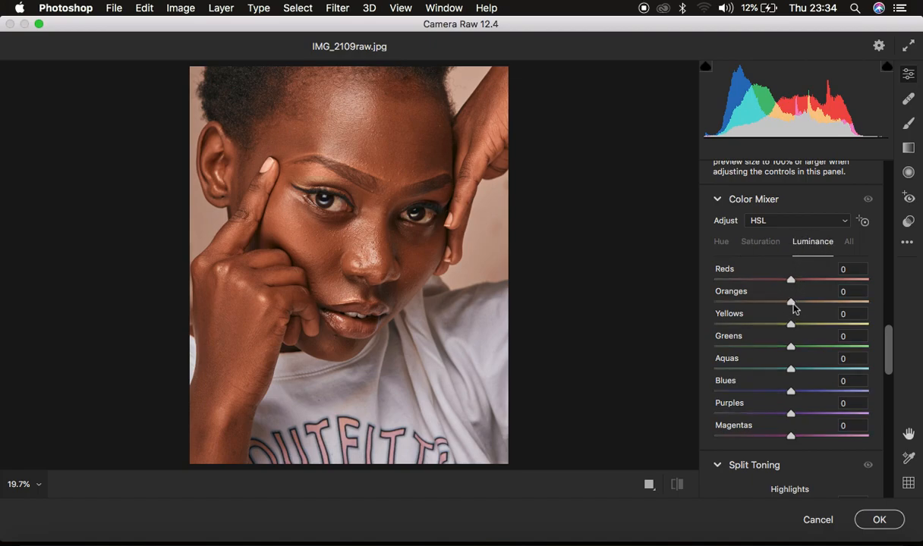
mouse_move(341, 146)
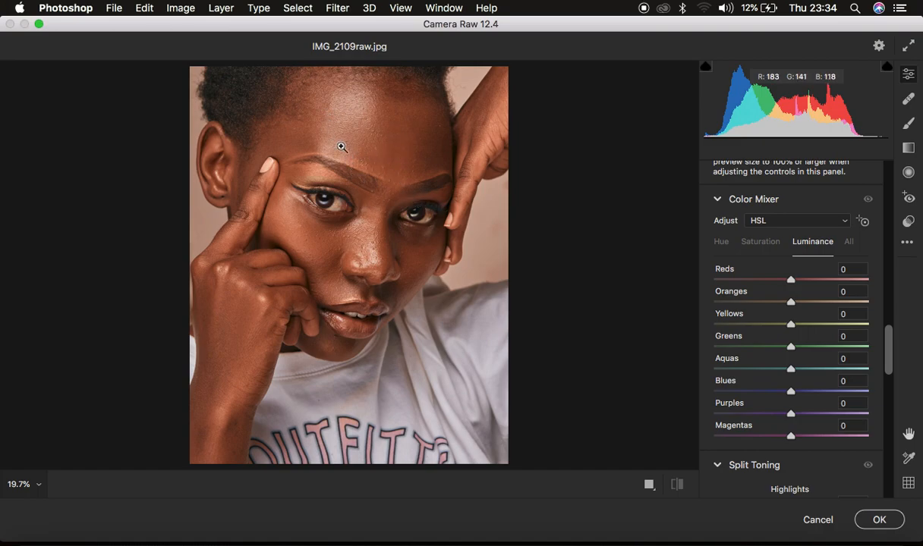
mouse_move(375, 151)
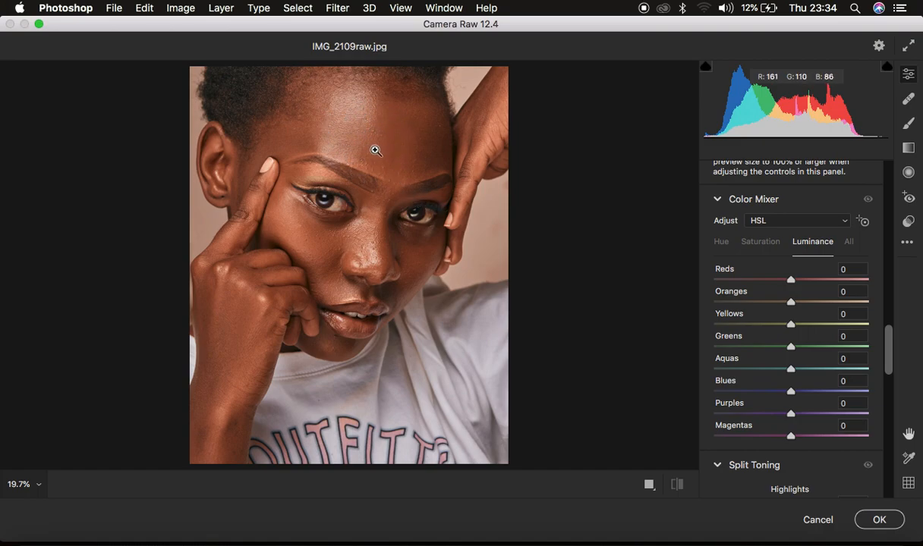
mouse_move(796, 309)
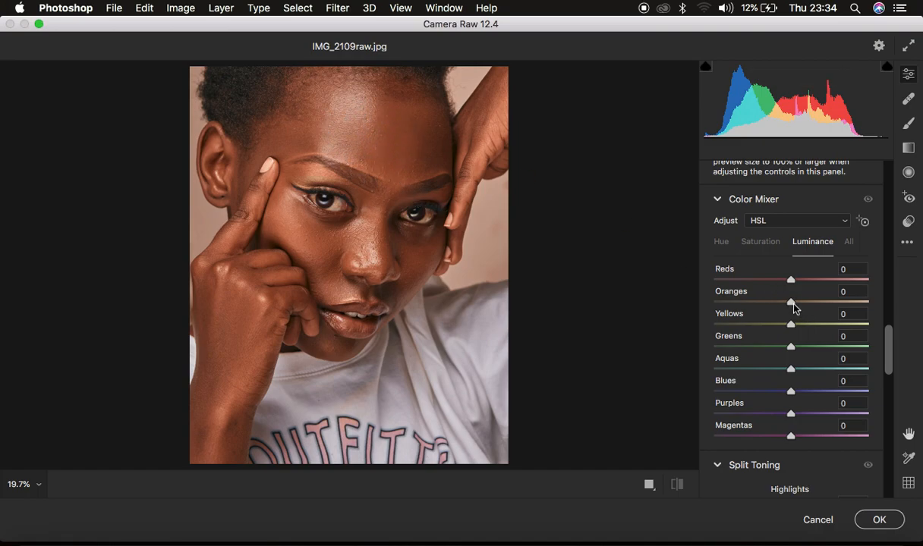
- Lower the Oranges luminance to -25 to deepen the skin tones
drag(789, 302, 776, 303)
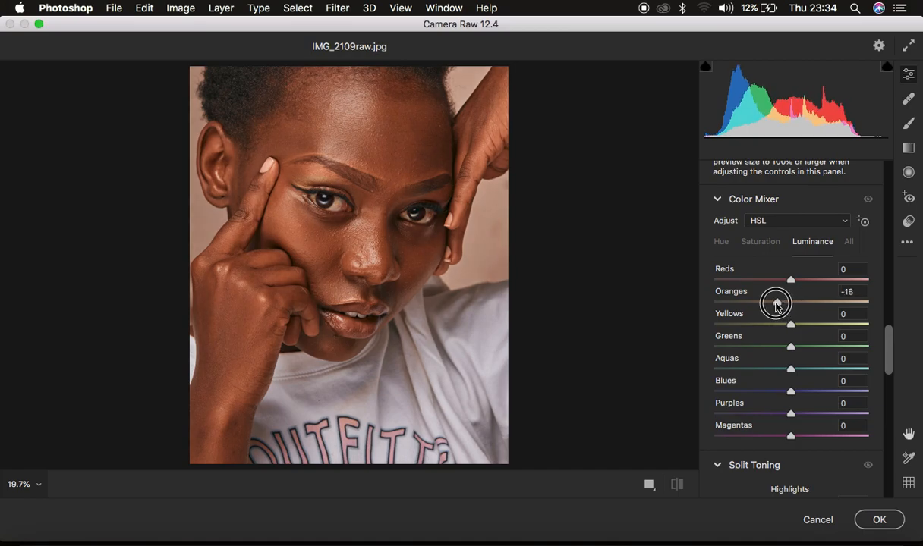
drag(790, 302, 771, 302)
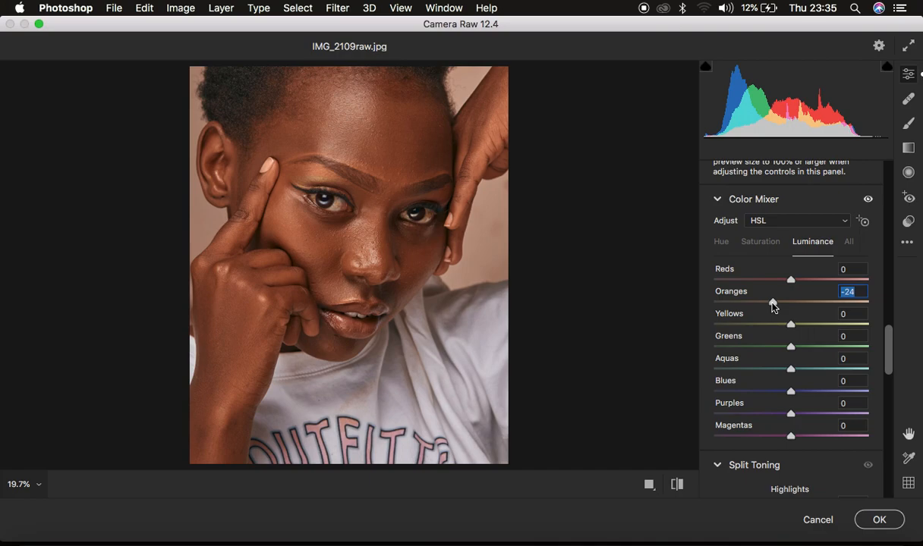
drag(790, 302, 788, 302)
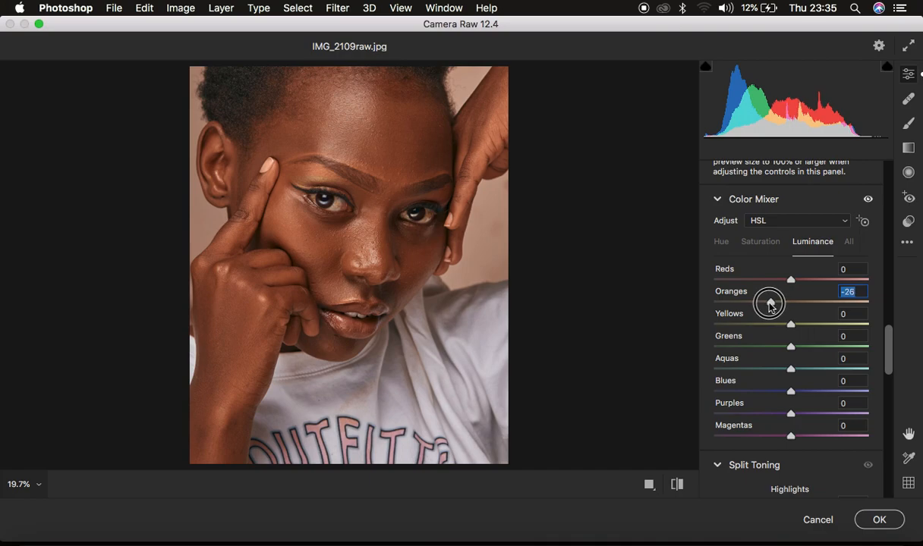
drag(768, 300, 771, 300)
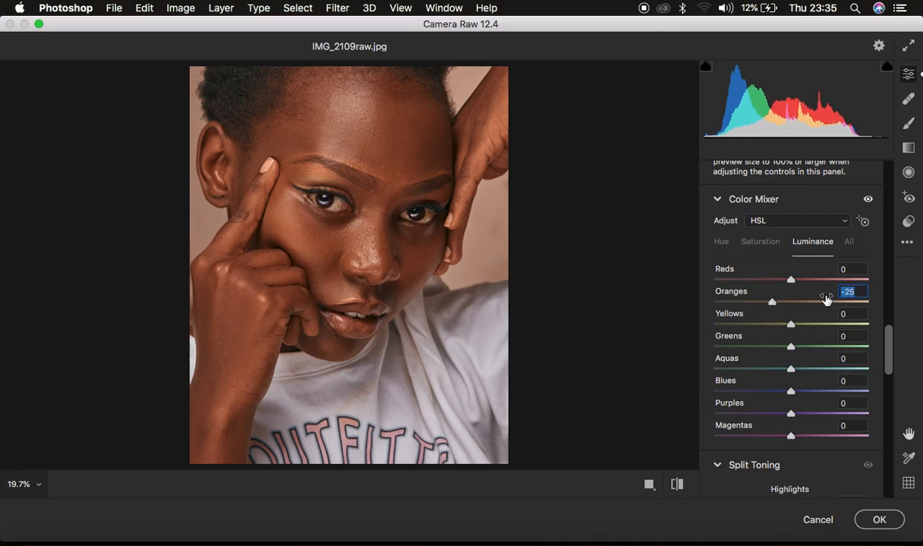
- Set Basic panel Highlights -28, Whites -29 and Contrast +18
scroll(up, 3)
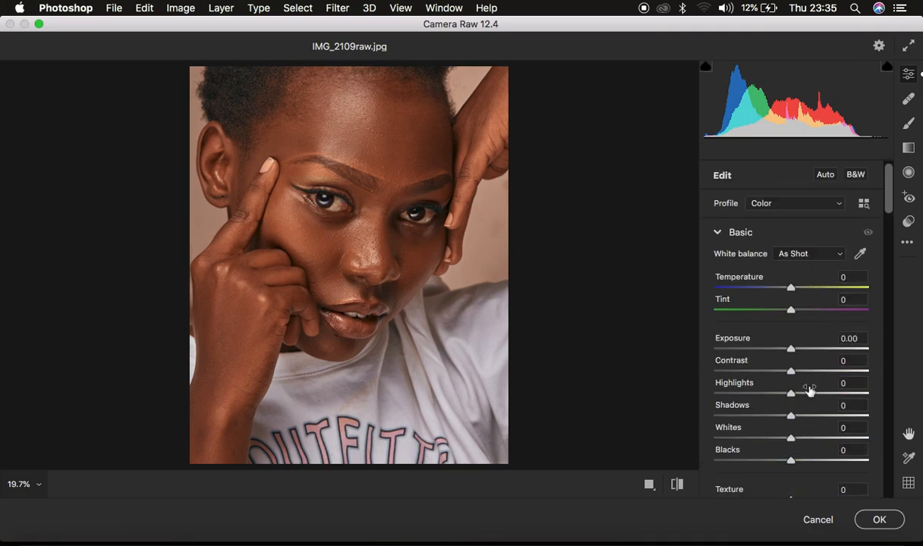
drag(791, 392, 769, 392)
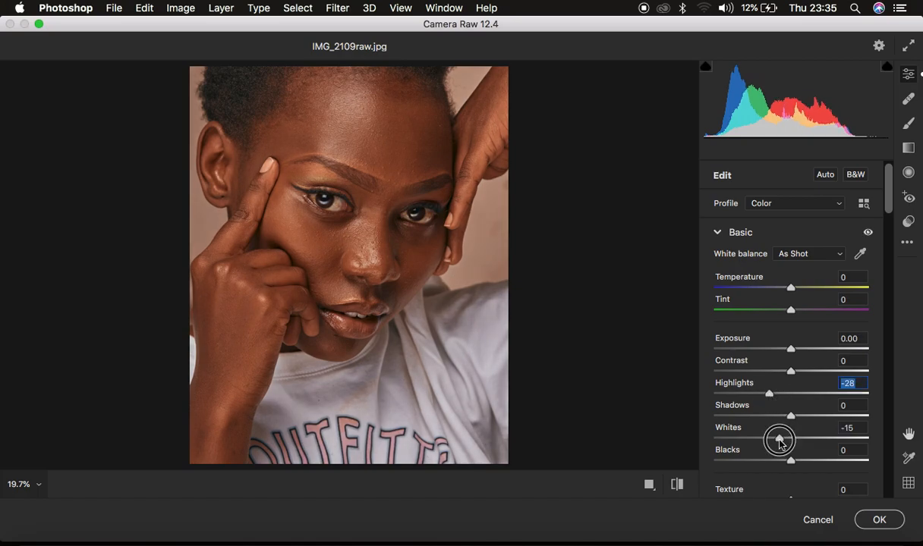
drag(780, 439, 769, 439)
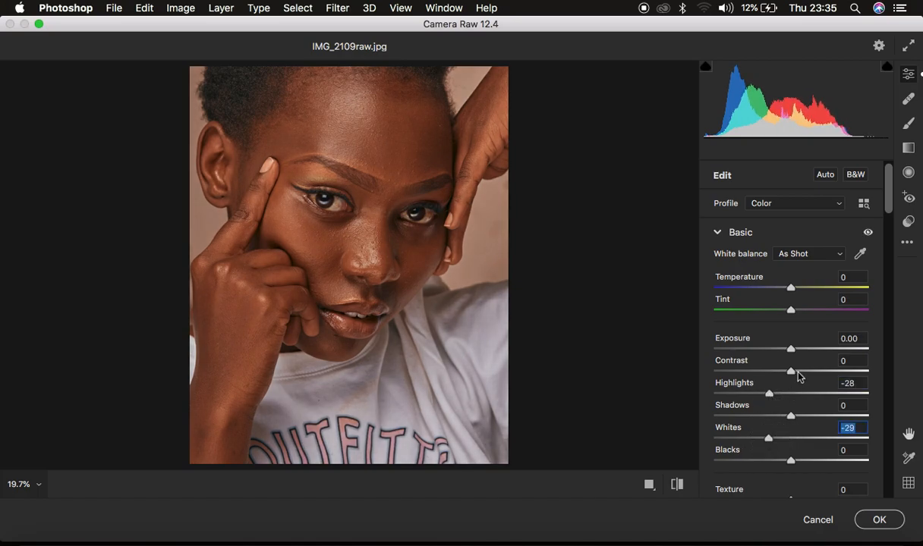
drag(790, 370, 800, 371)
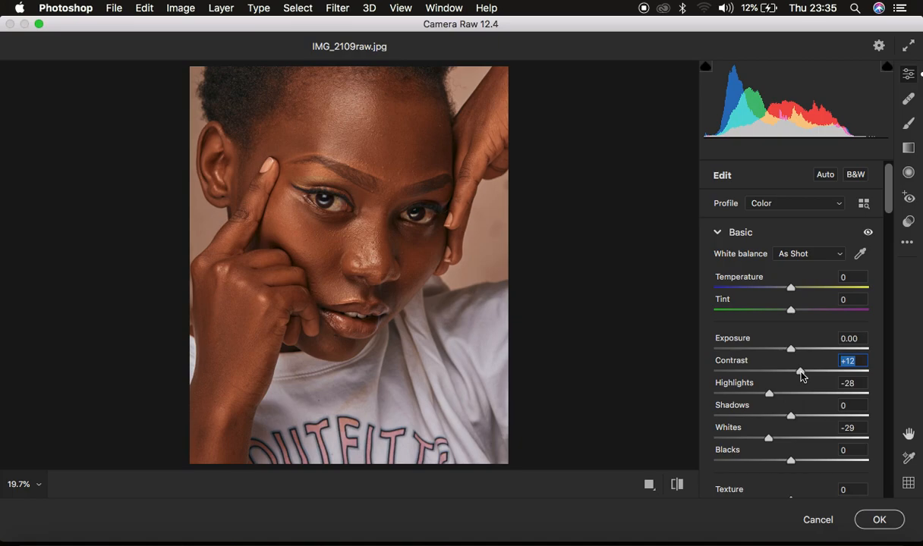
mouse_move(404, 228)
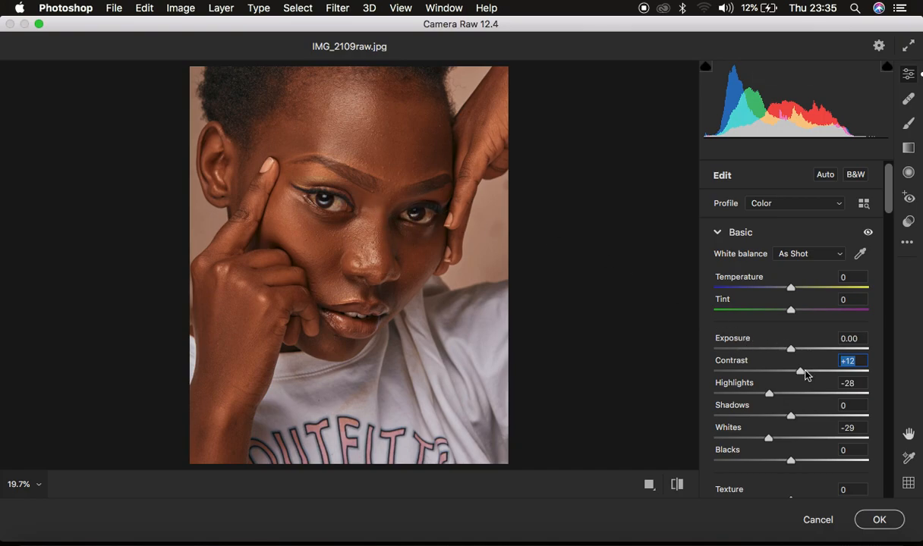
drag(797, 372, 805, 371)
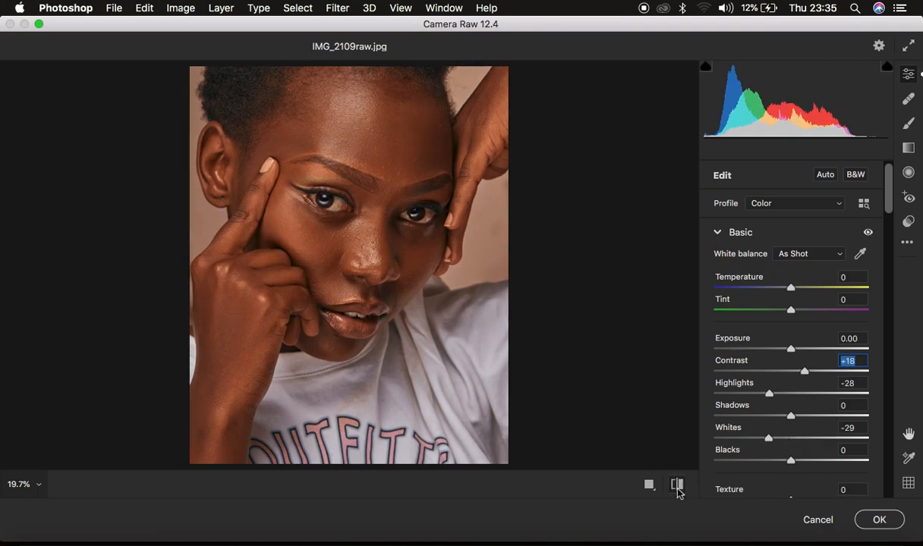
mouse_move(677, 485)
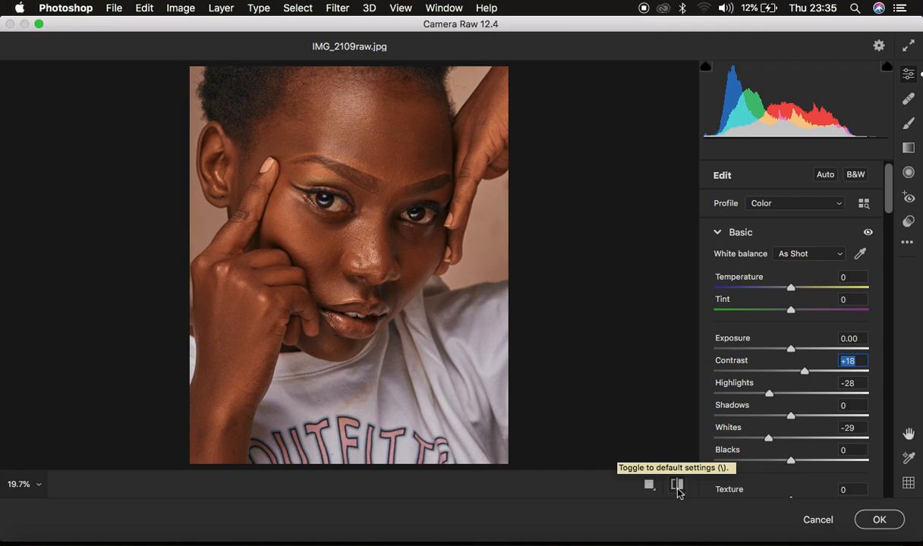
mouse_move(879, 519)
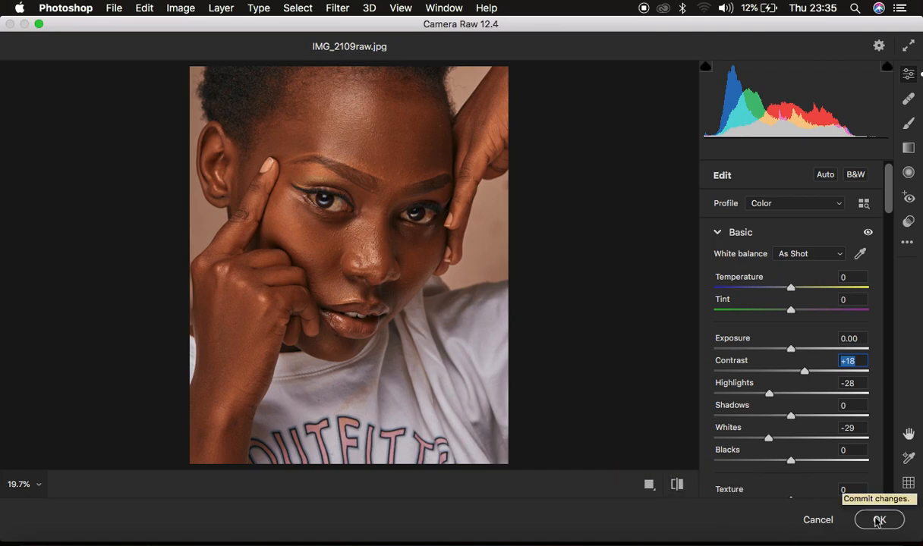
- Commit the Camera Raw grade to Layer 1 and bring up the adjustment layer list
click(879, 519)
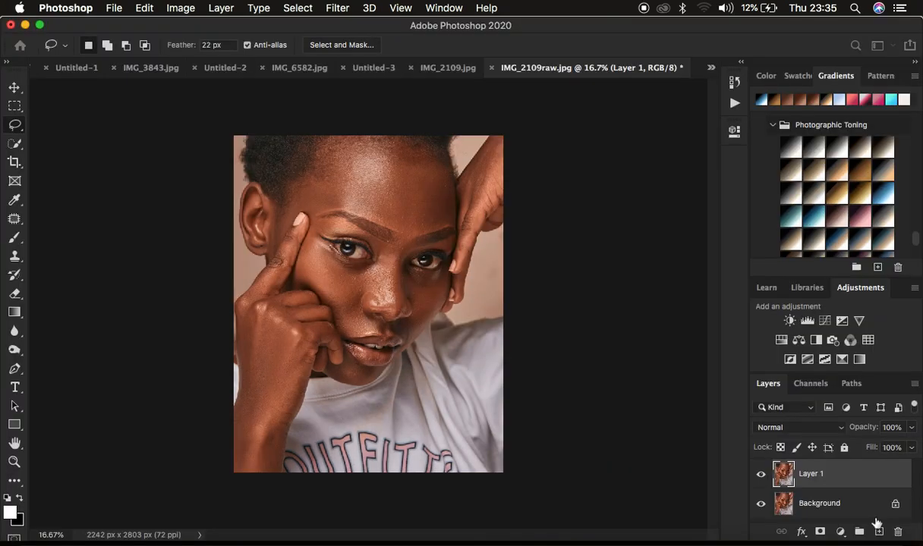
mouse_move(531, 422)
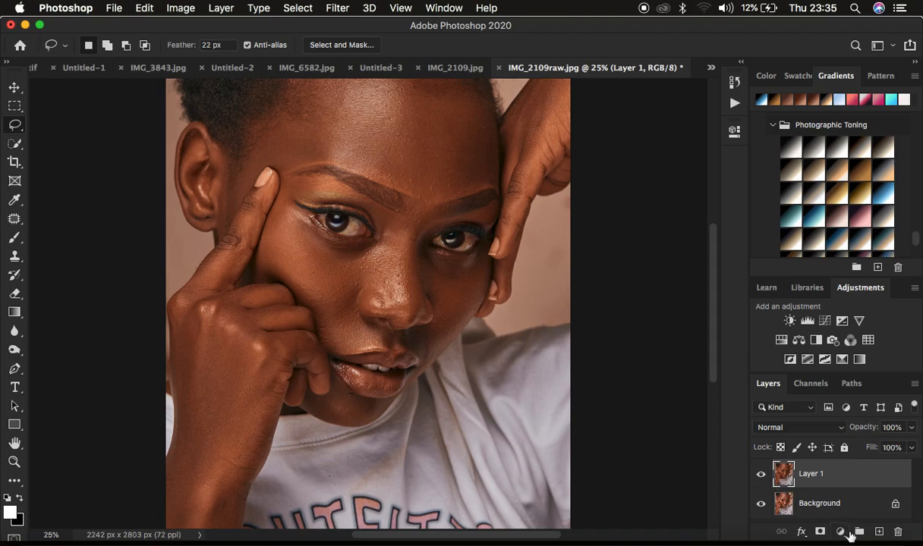
click(841, 531)
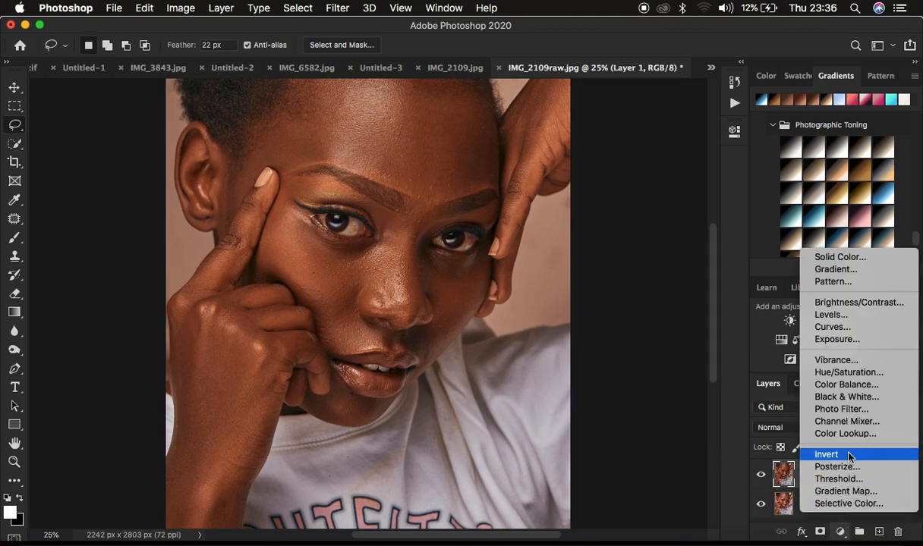
mouse_move(840, 373)
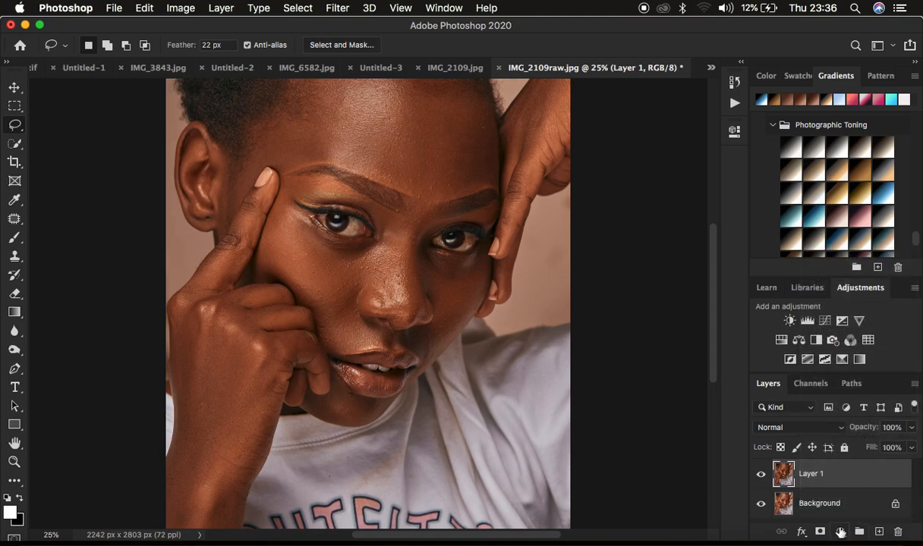
click(840, 531)
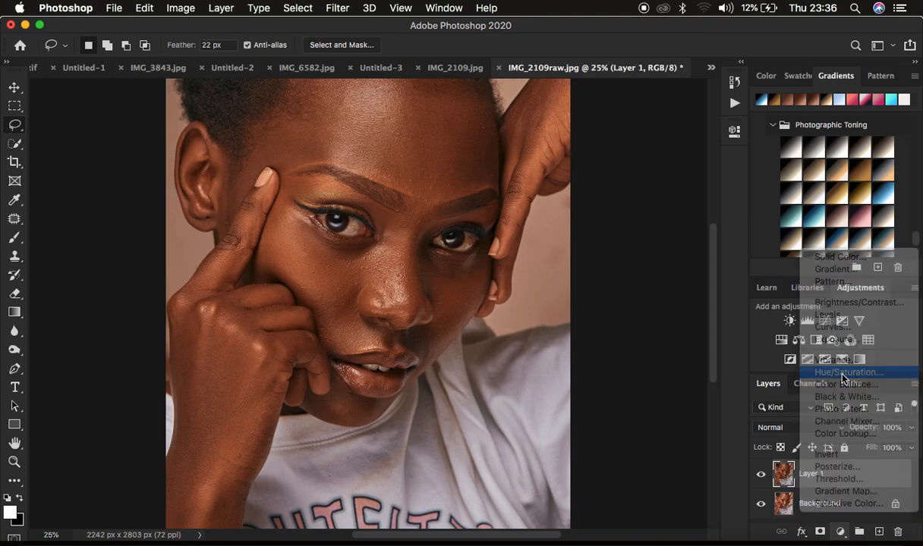
- Add a Hue/Saturation adjustment layer targeting the Reds range
click(847, 372)
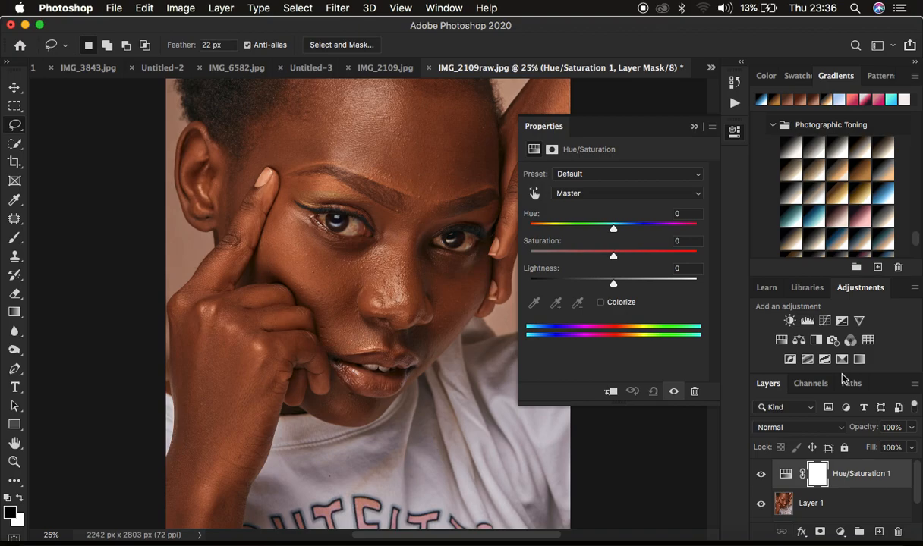
click(626, 193)
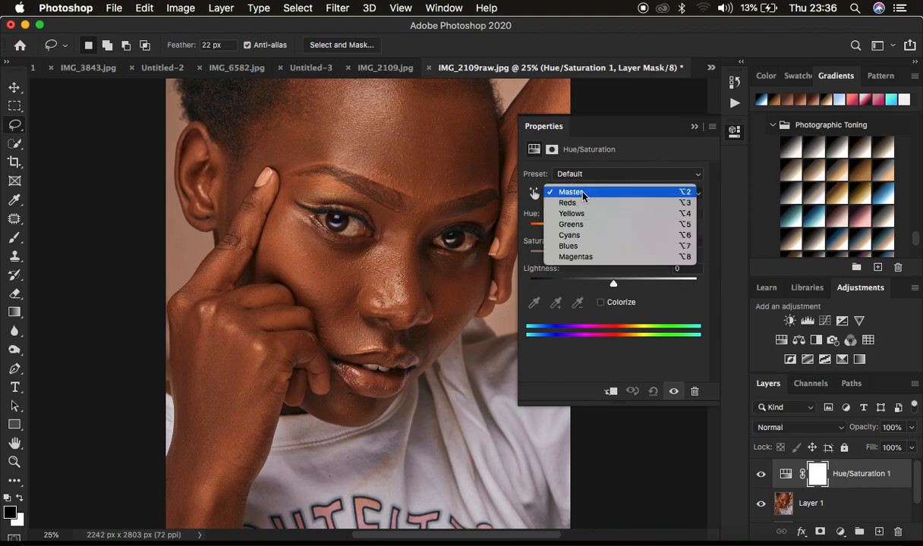
mouse_move(575, 257)
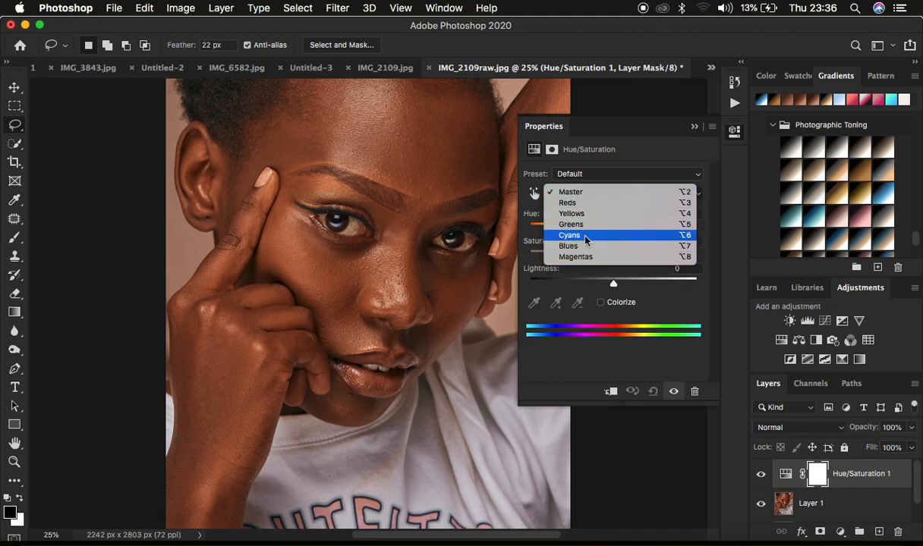
mouse_move(586, 213)
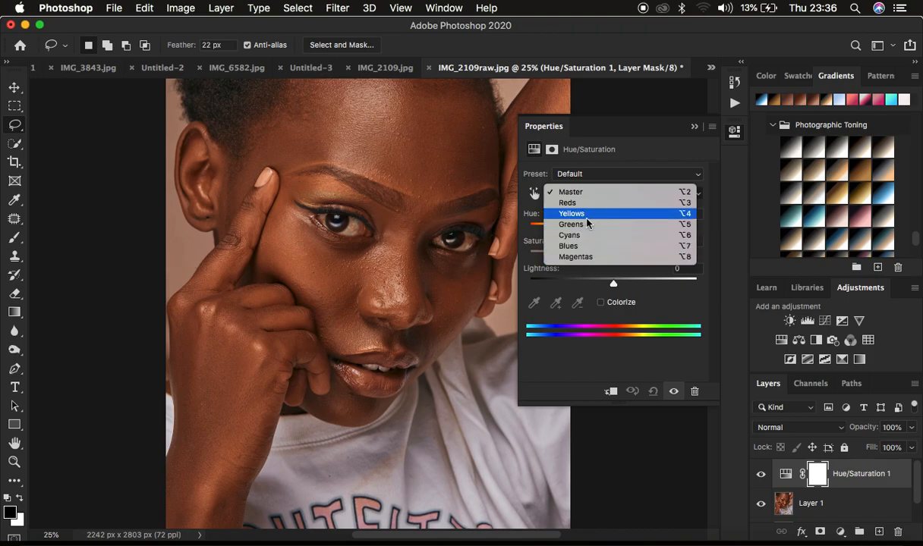
mouse_move(568, 203)
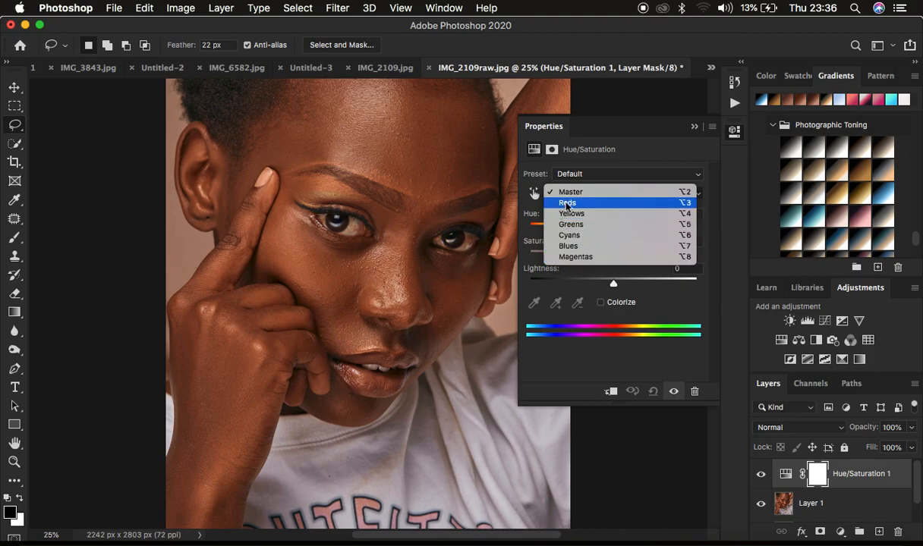
mouse_move(601, 212)
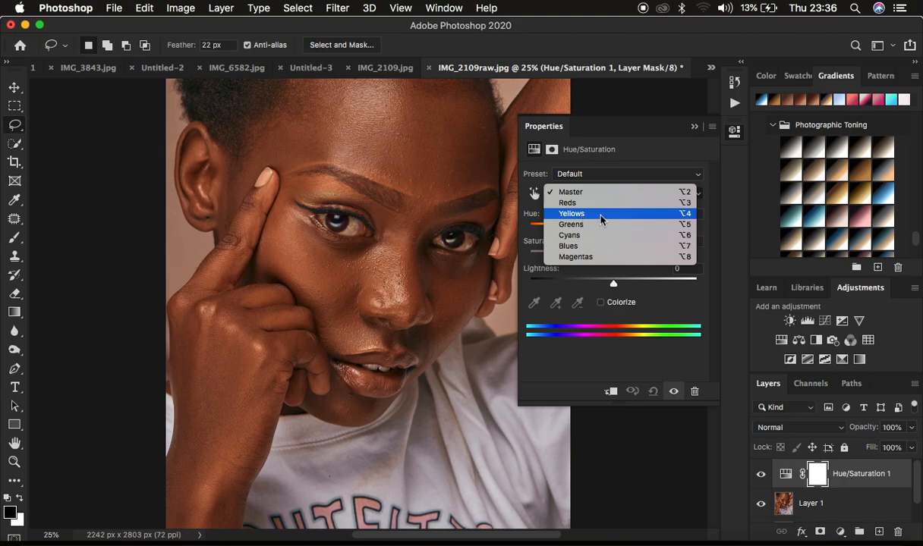
mouse_move(577, 204)
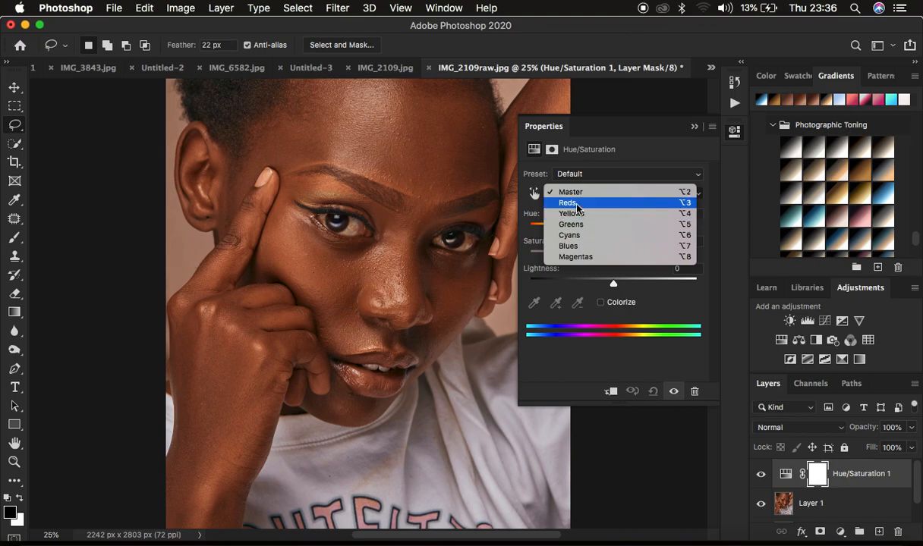
click(569, 203)
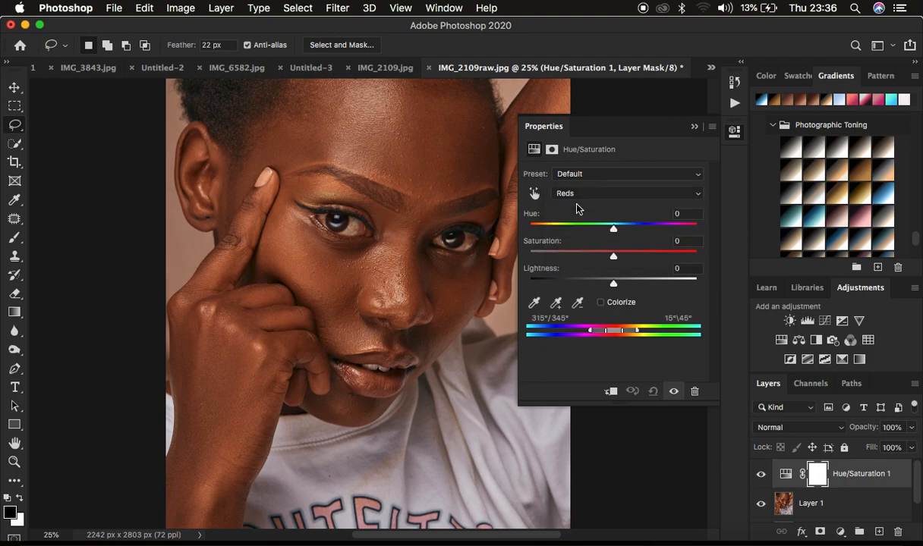
- Lower the Reds lightness to about -29, darkening the skin's red tones
click(625, 193)
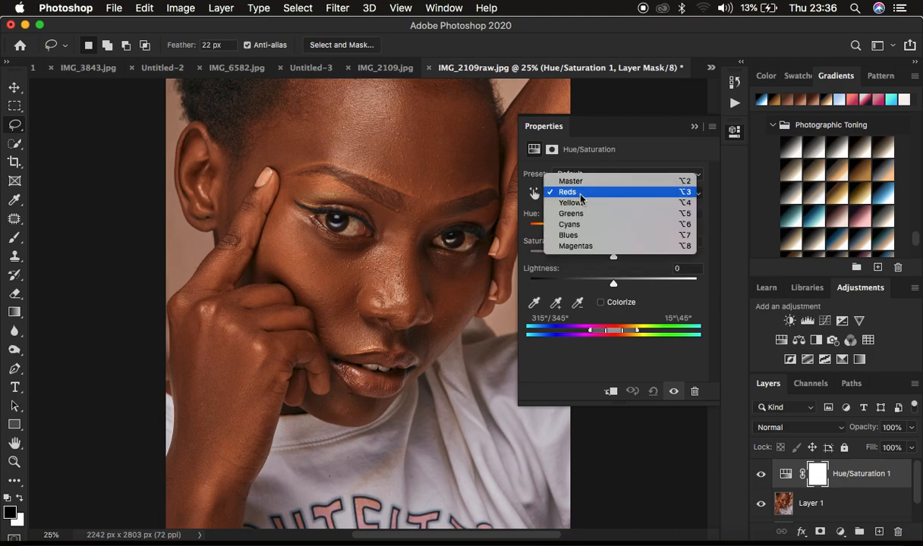
click(568, 191)
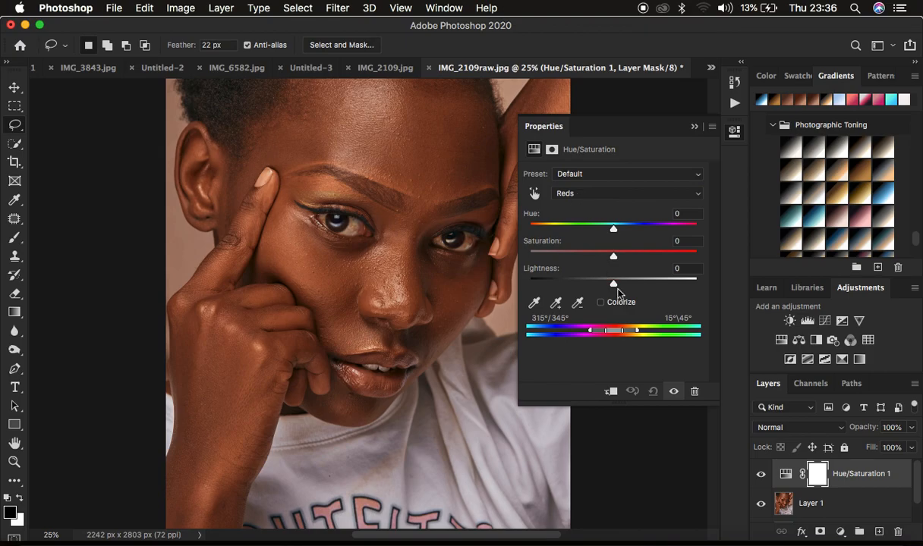
mouse_move(610, 280)
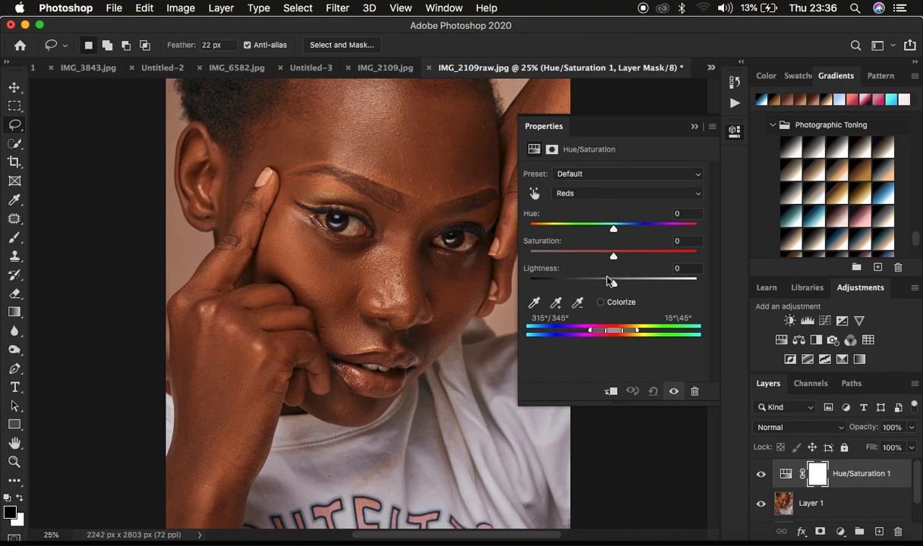
mouse_move(544, 291)
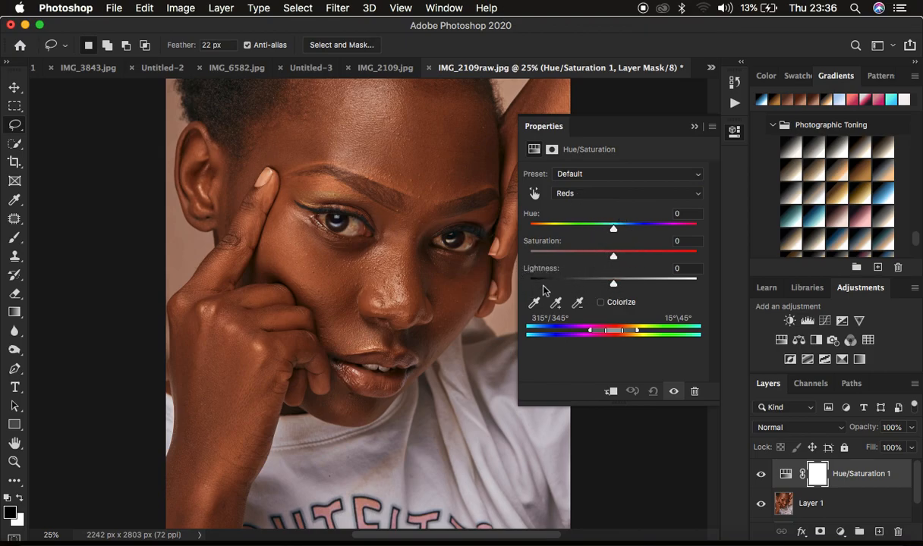
mouse_move(522, 295)
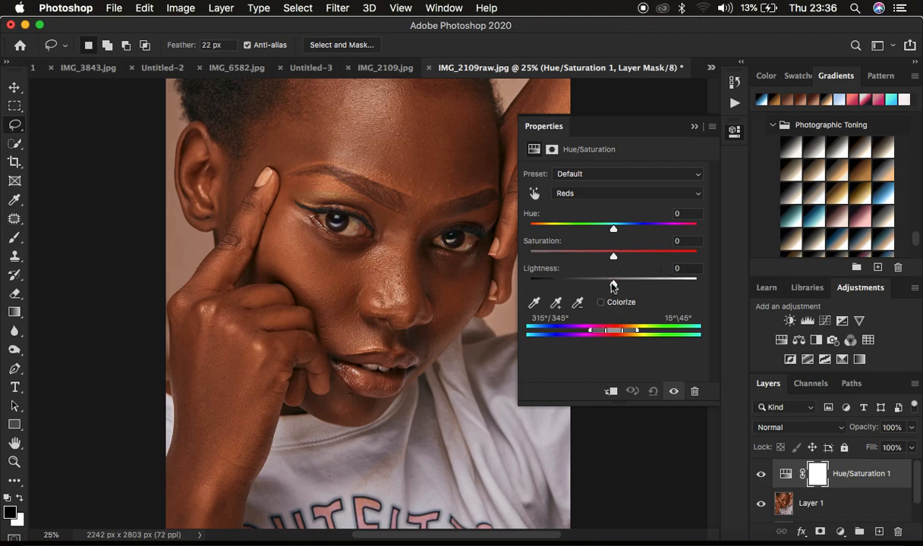
mouse_move(524, 270)
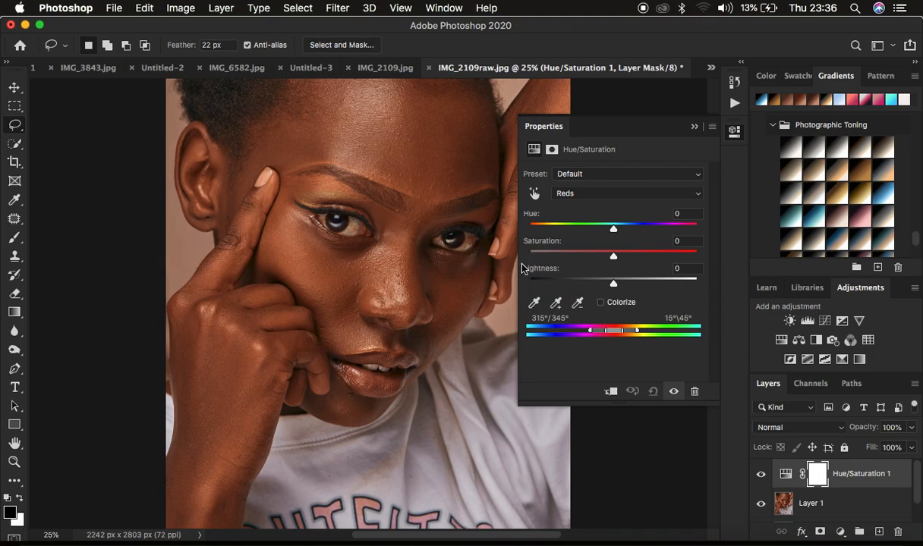
drag(614, 280, 612, 279)
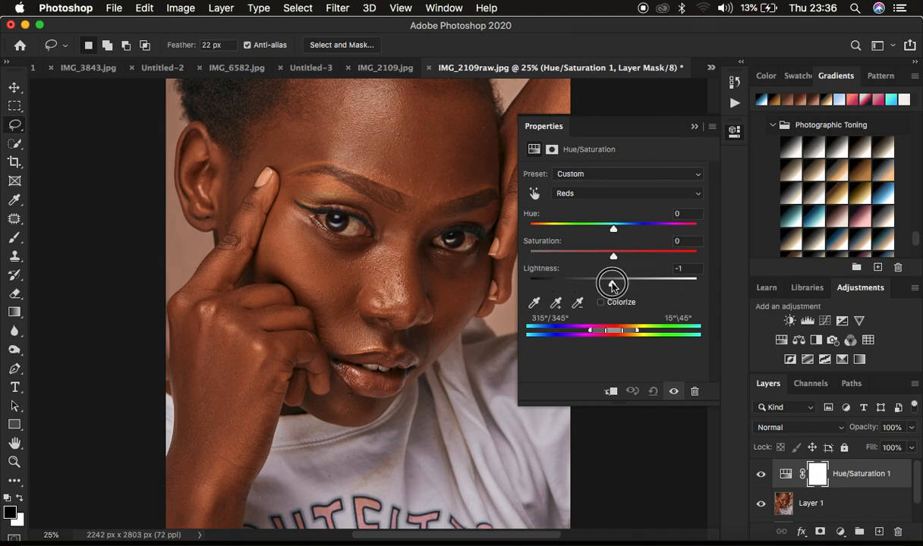
drag(613, 279, 595, 279)
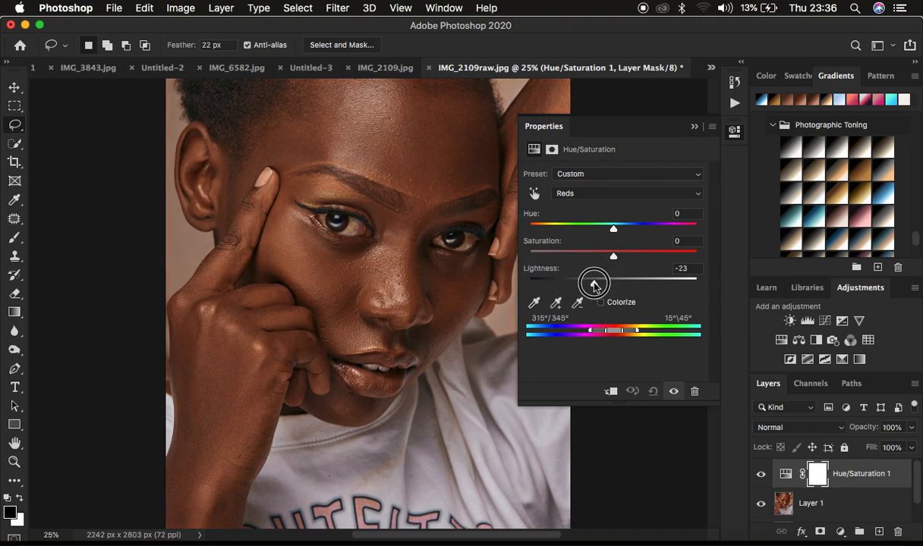
drag(595, 281, 592, 281)
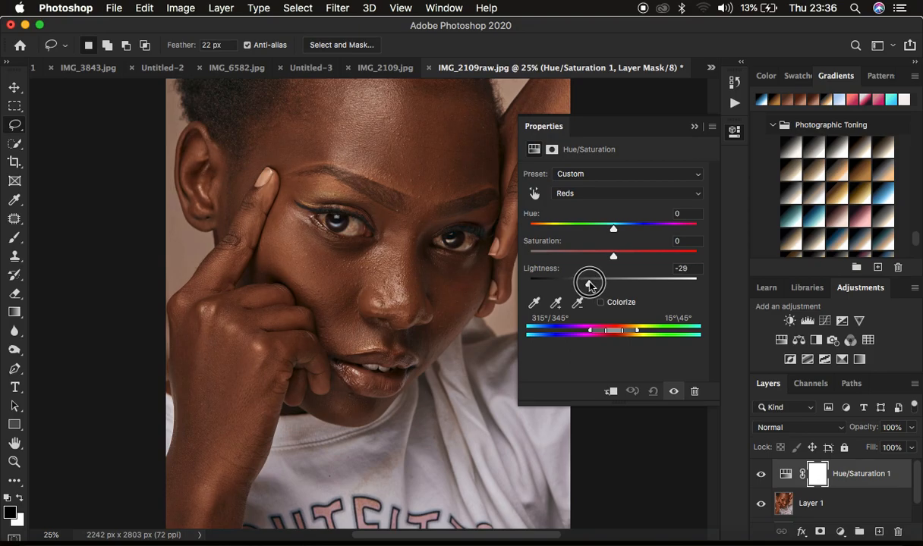
drag(614, 280, 612, 279)
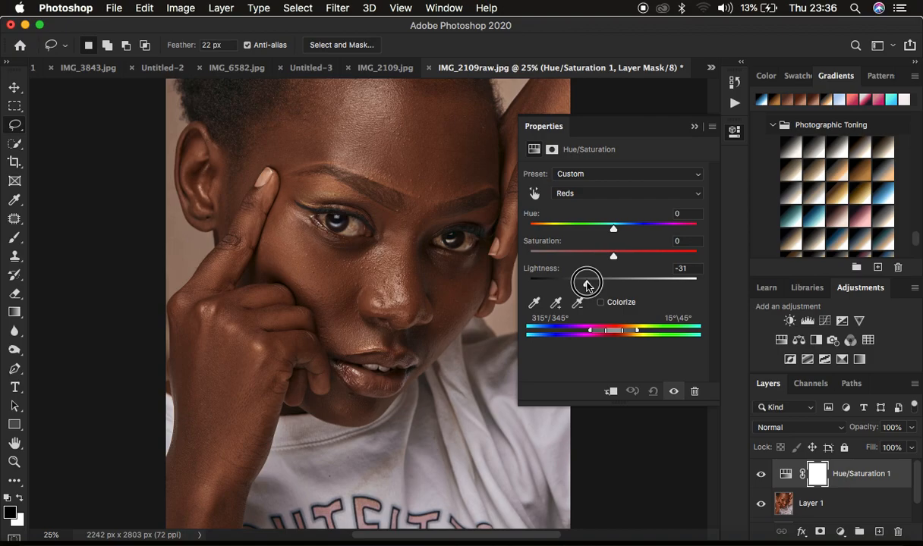
drag(586, 280, 592, 280)
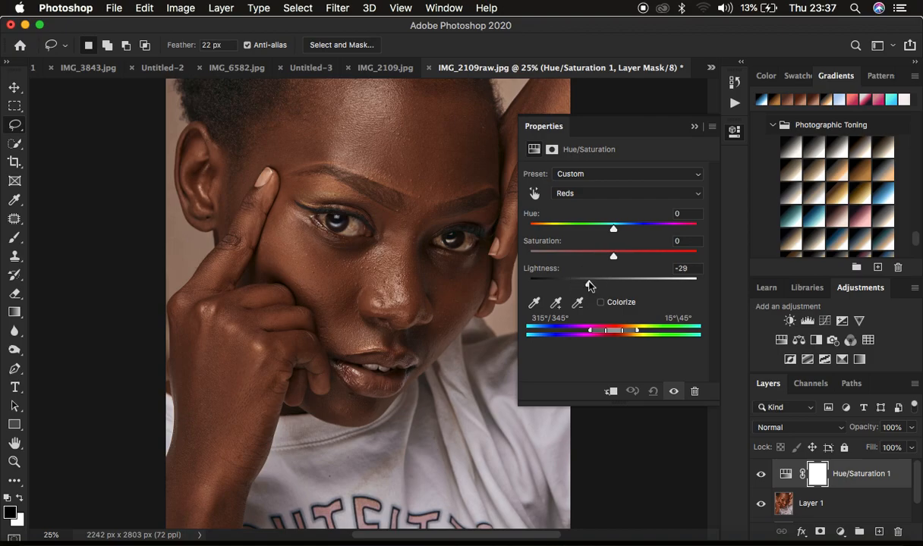
click(626, 193)
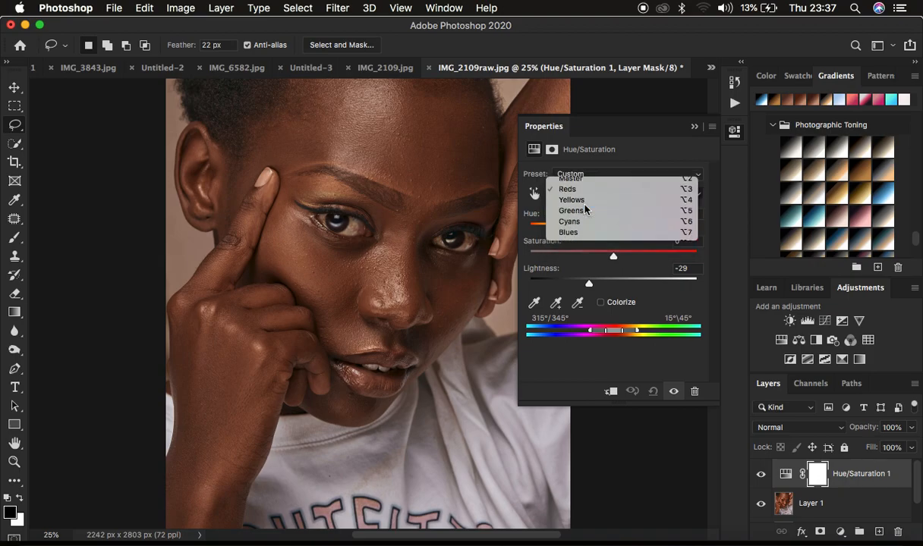
- Lower the Yellows lightness to about -24 to darken the yellow tones
click(570, 201)
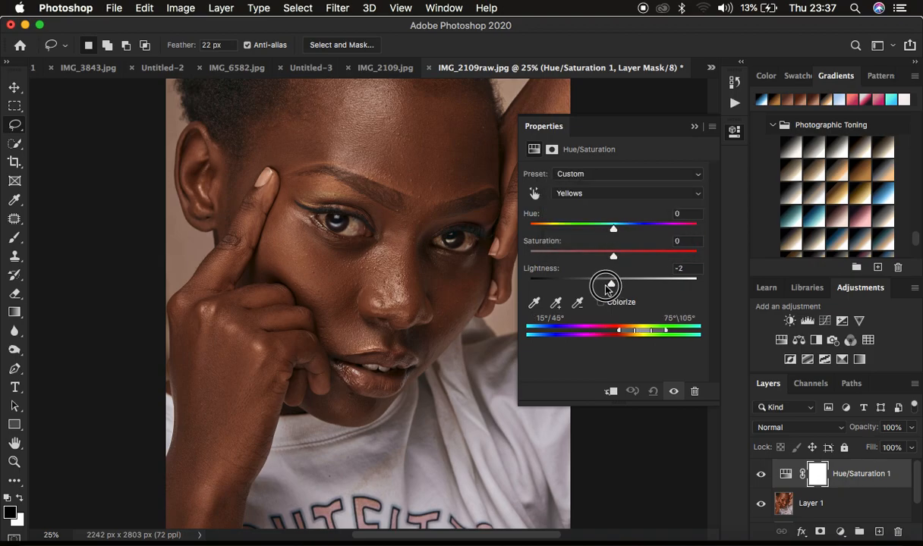
drag(612, 279, 593, 279)
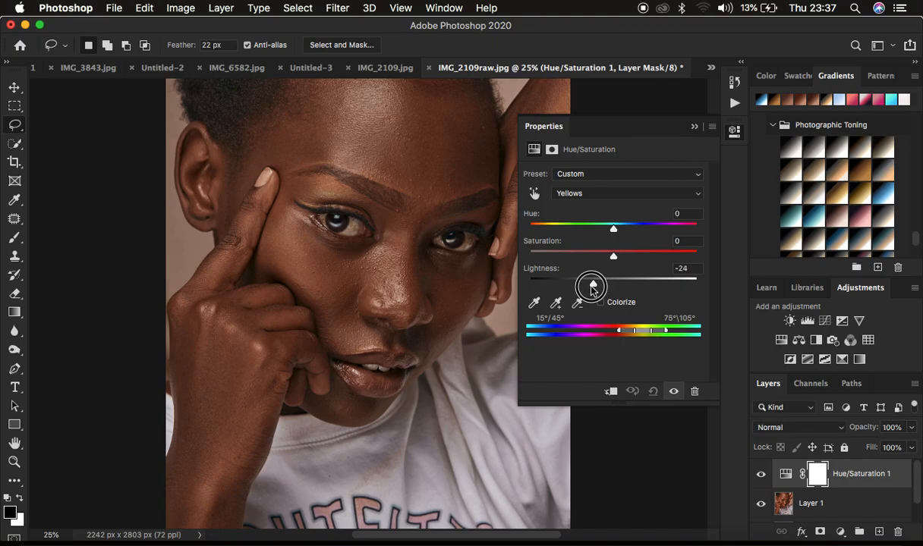
drag(592, 278, 589, 278)
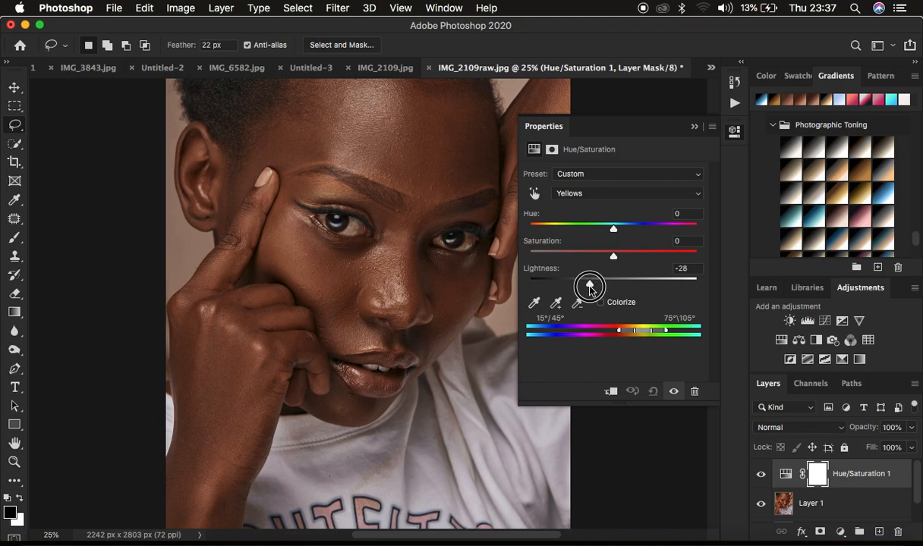
drag(613, 279, 594, 279)
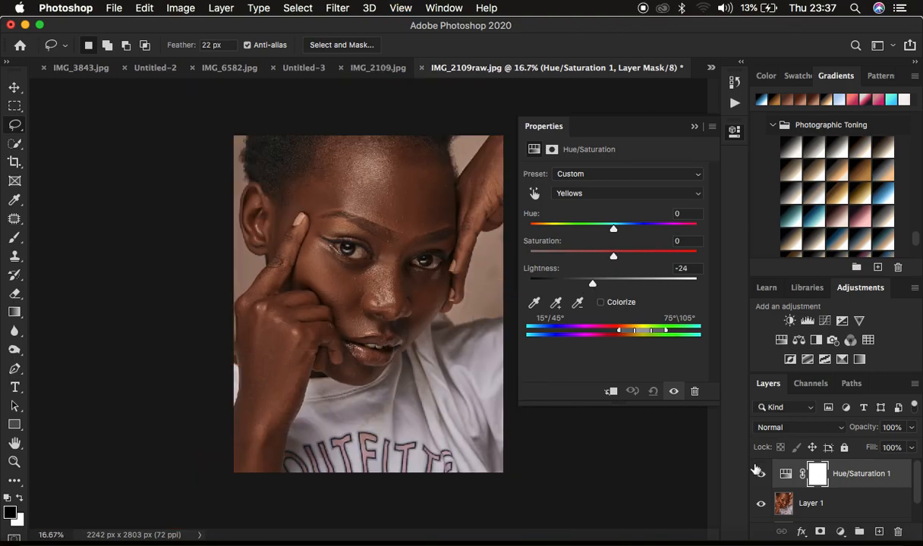
- Compare with the layer toggled, then darken Reds lightness further to -33
click(762, 476)
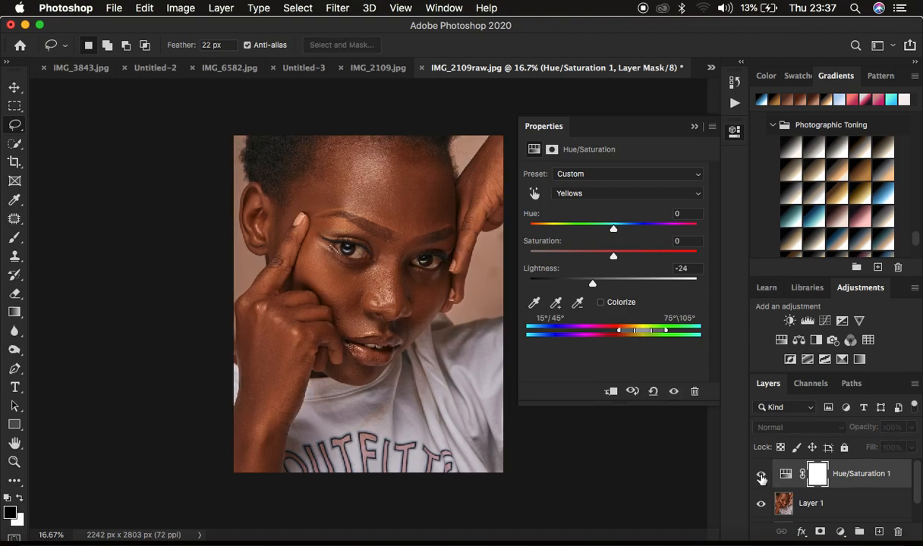
click(762, 474)
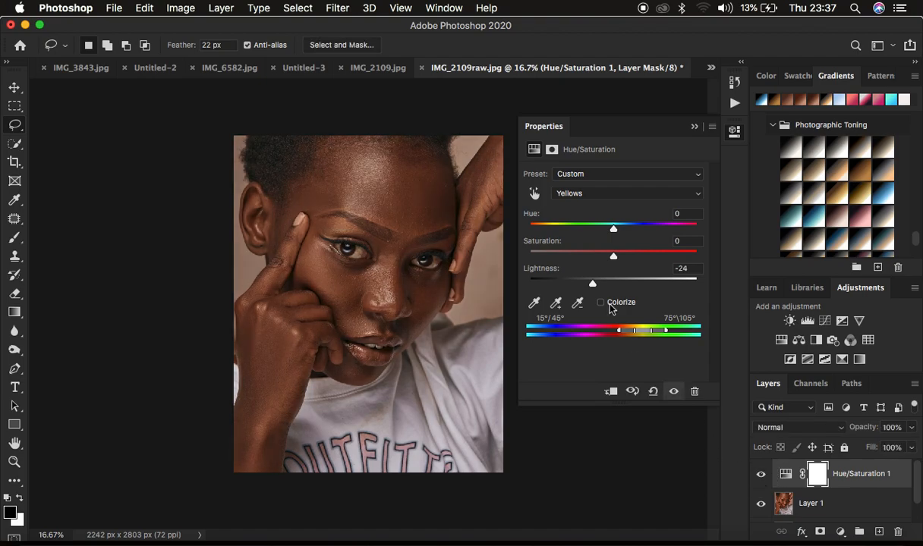
click(625, 193)
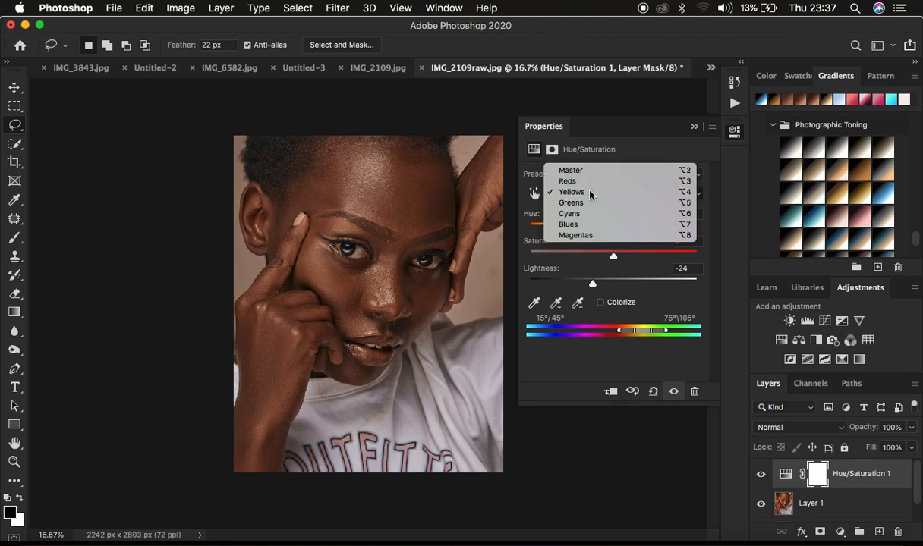
click(567, 181)
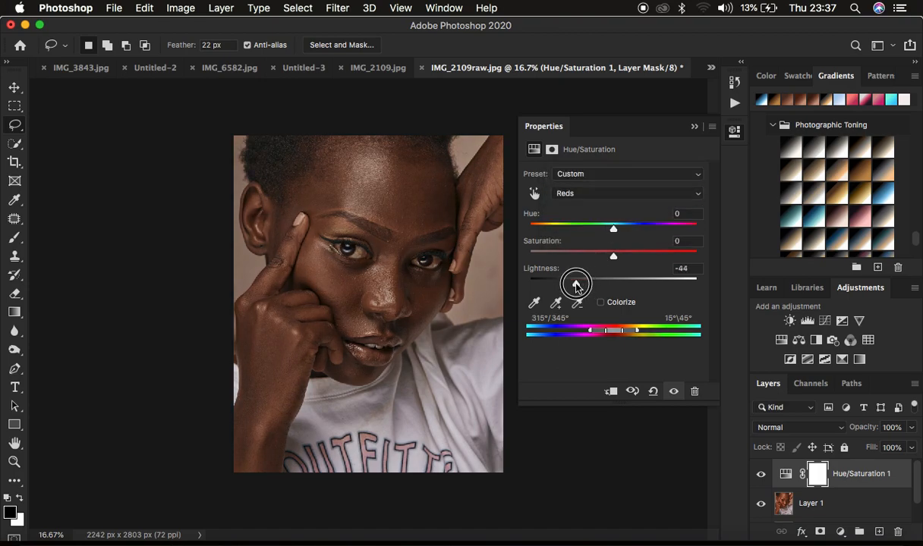
drag(576, 285, 586, 286)
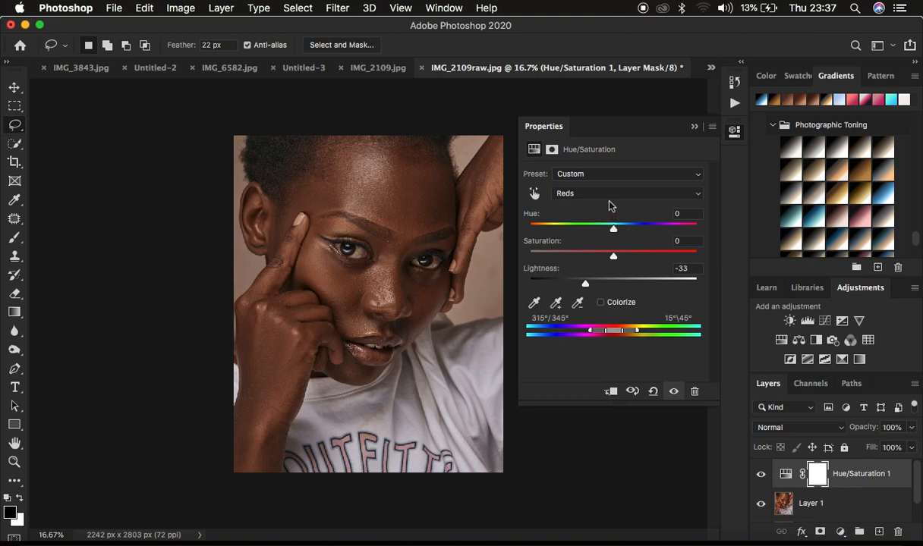
mouse_move(615, 234)
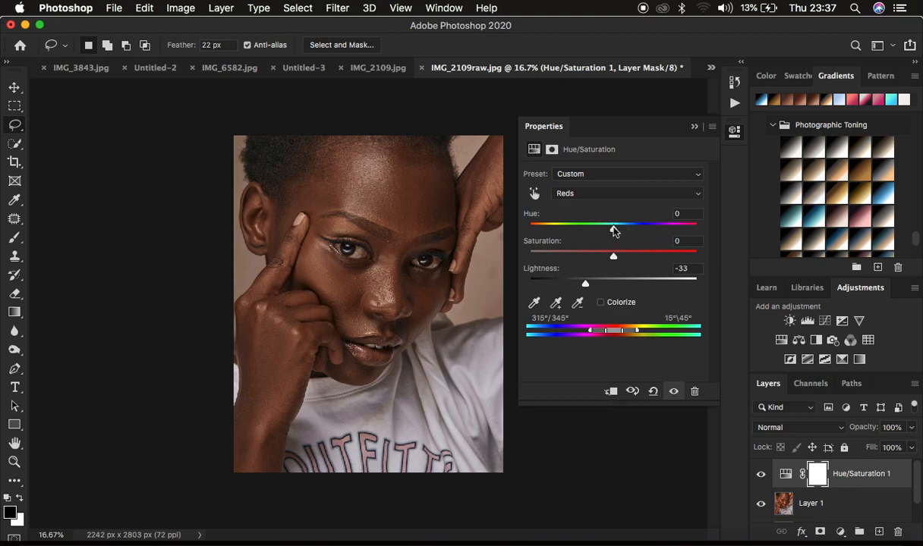
- Nudge the Reds hue to -3 and close the Properties panel
drag(614, 225, 612, 225)
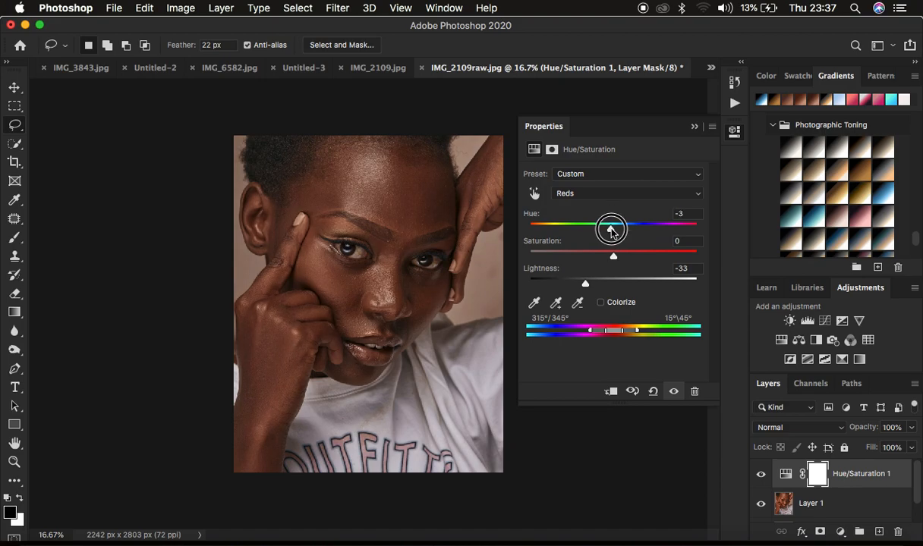
drag(613, 228, 613, 228)
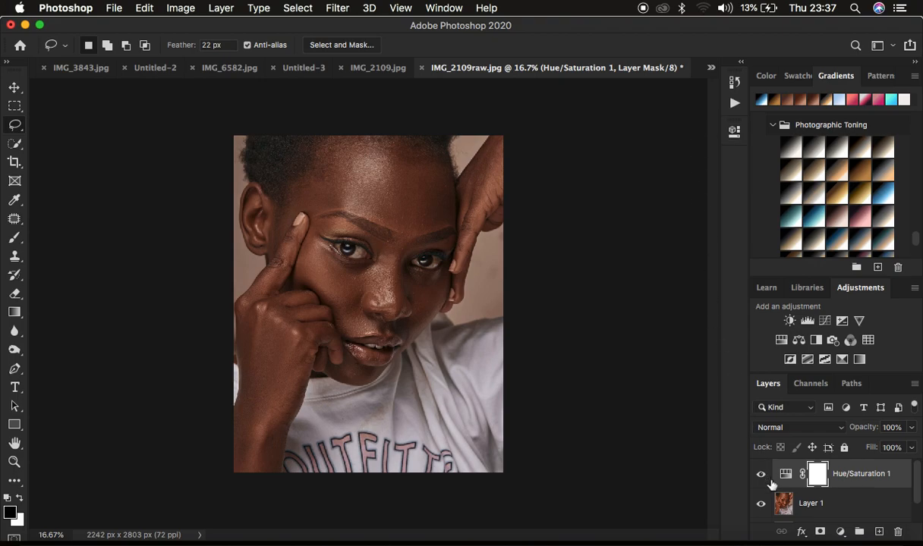
click(762, 475)
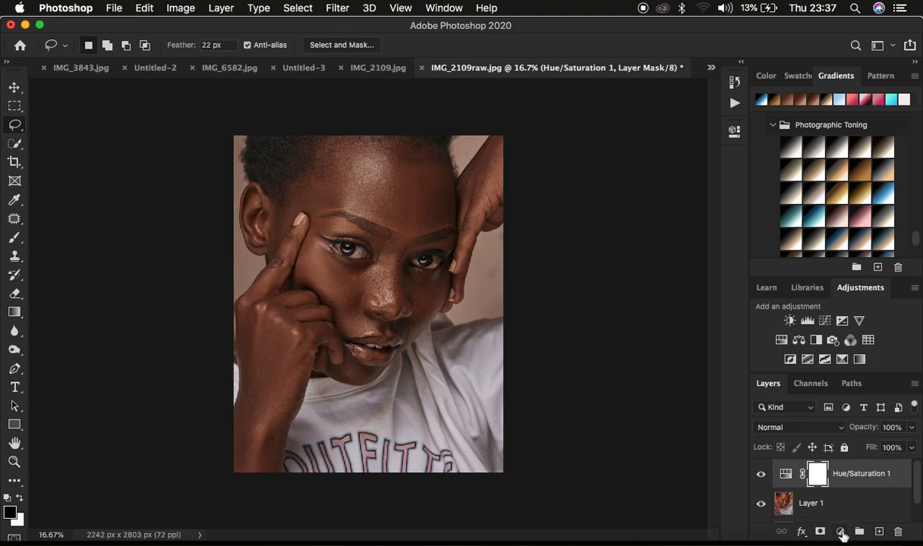
- Add a Black & White adjustment layer blended Multiply at about 7% opacity
click(841, 532)
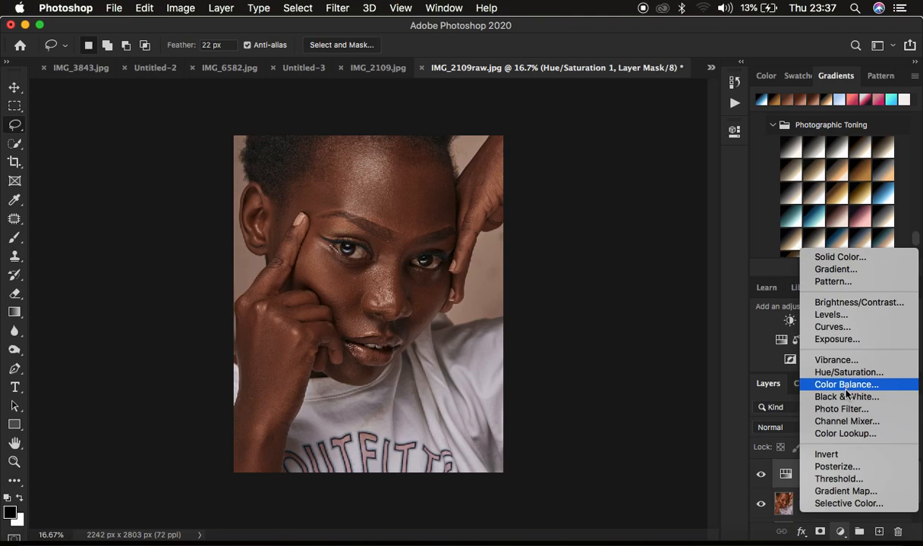
click(847, 398)
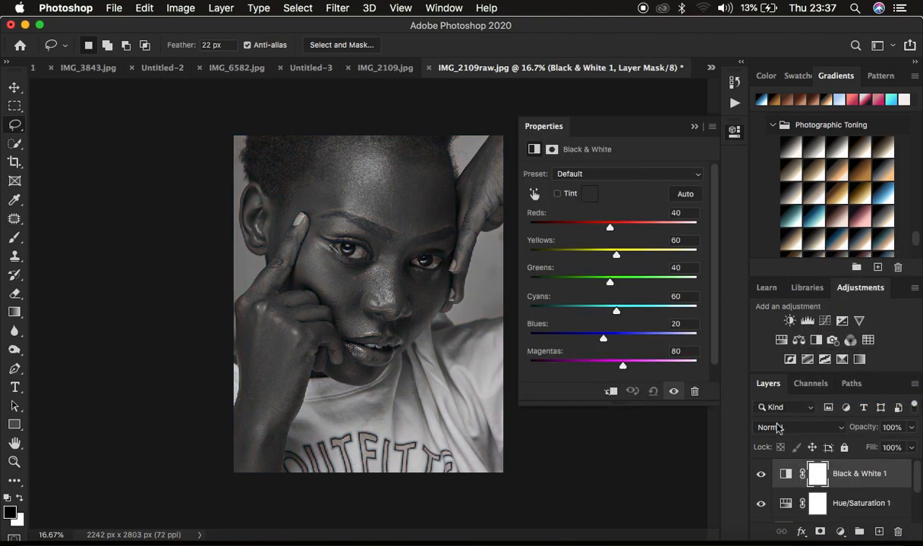
click(797, 428)
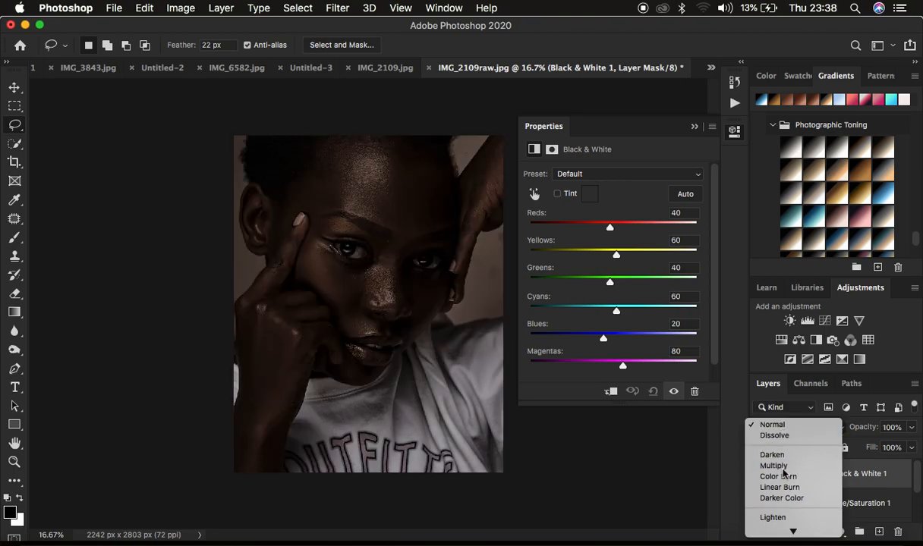
click(772, 465)
text(35)
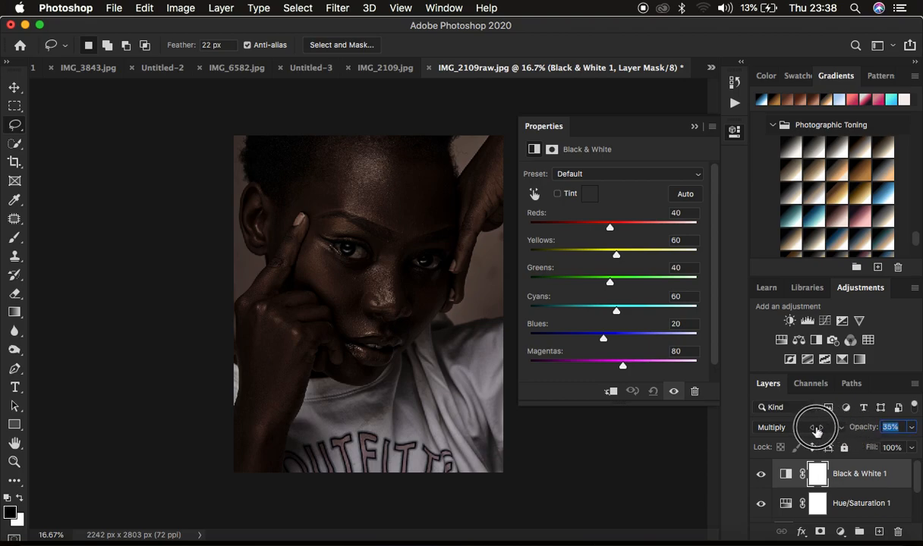
drag(817, 429, 803, 433)
text(7)
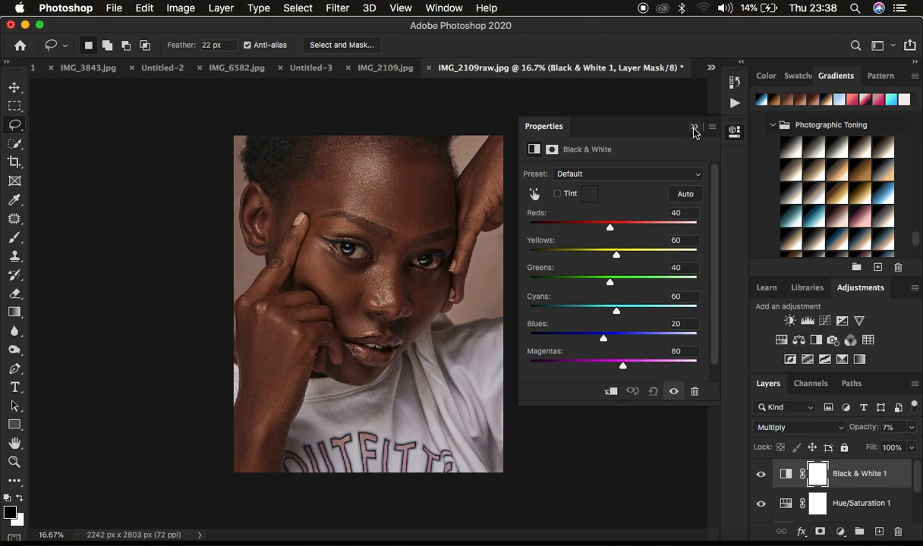
click(692, 127)
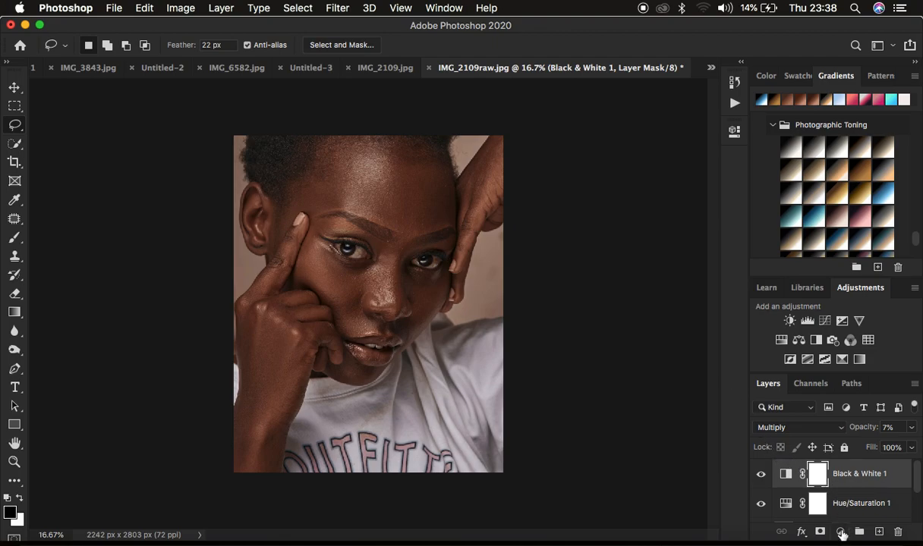
- Add a Selective Color layer and set its Reds to Yellow -4 and Black +3
click(841, 531)
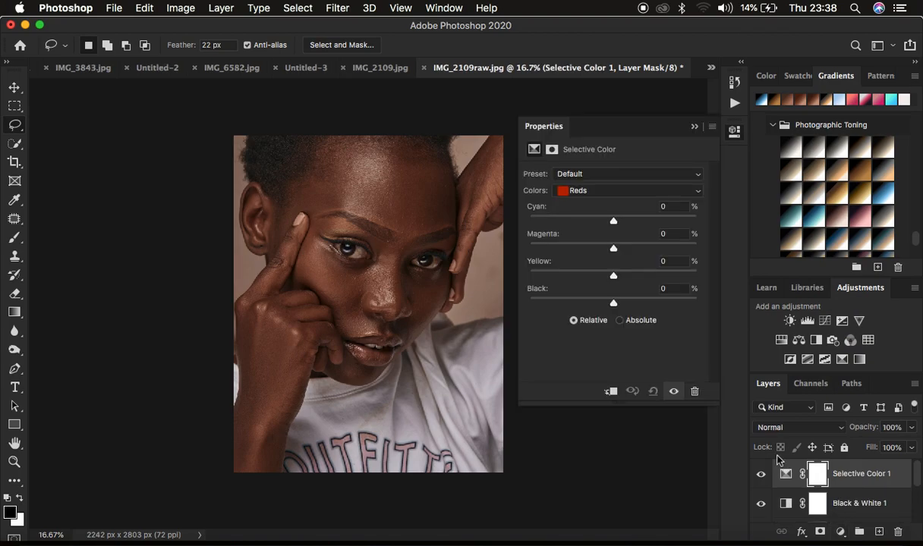
mouse_move(780, 446)
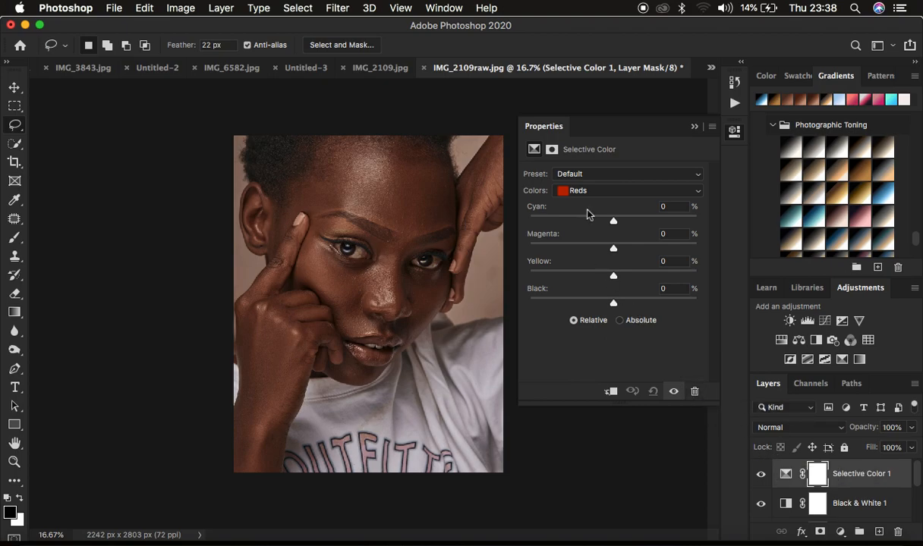
click(629, 191)
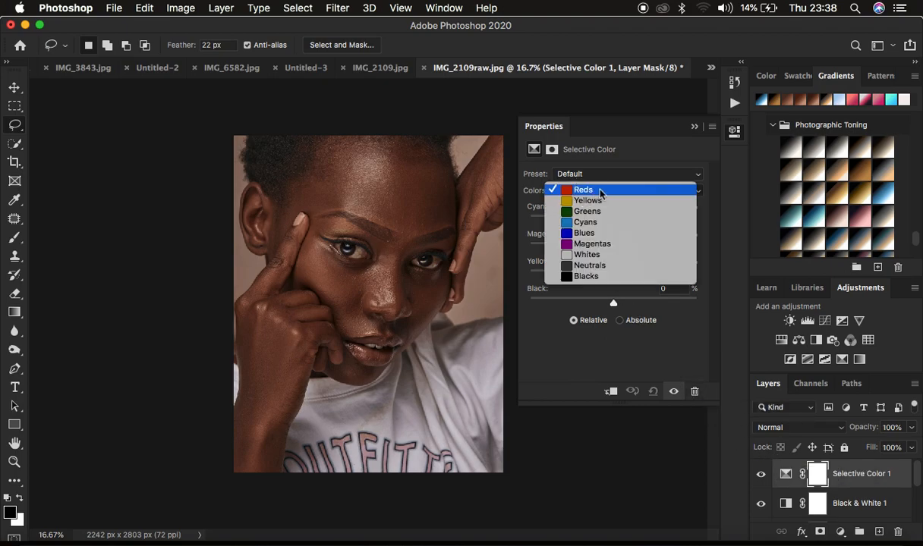
mouse_move(589, 200)
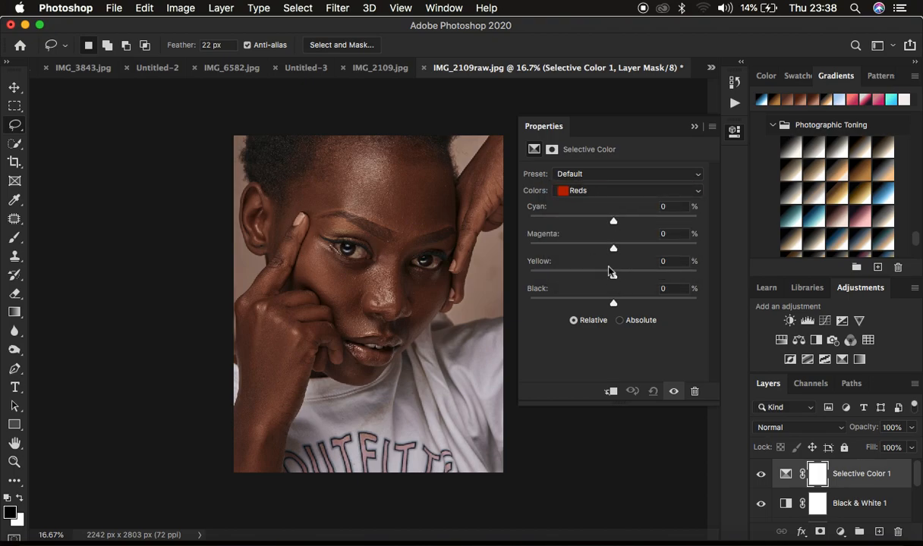
drag(613, 270, 612, 276)
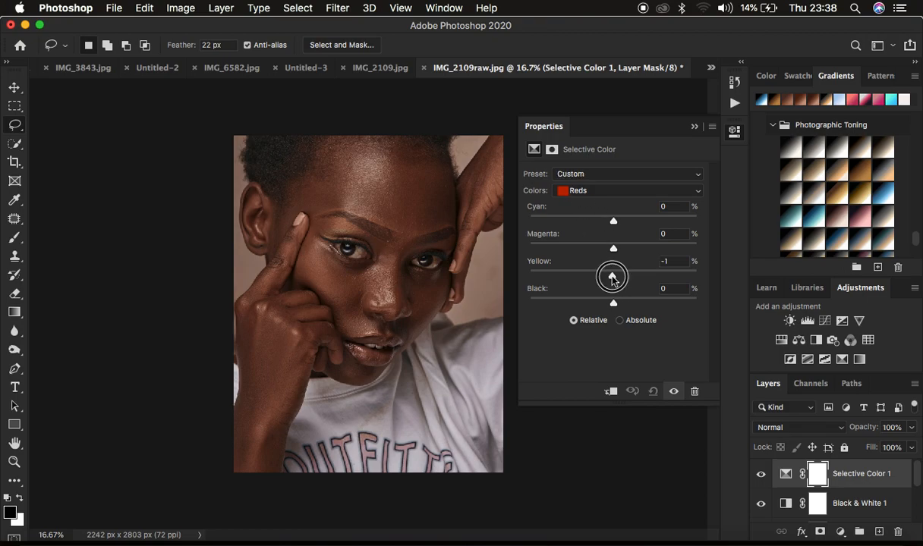
drag(614, 276, 610, 276)
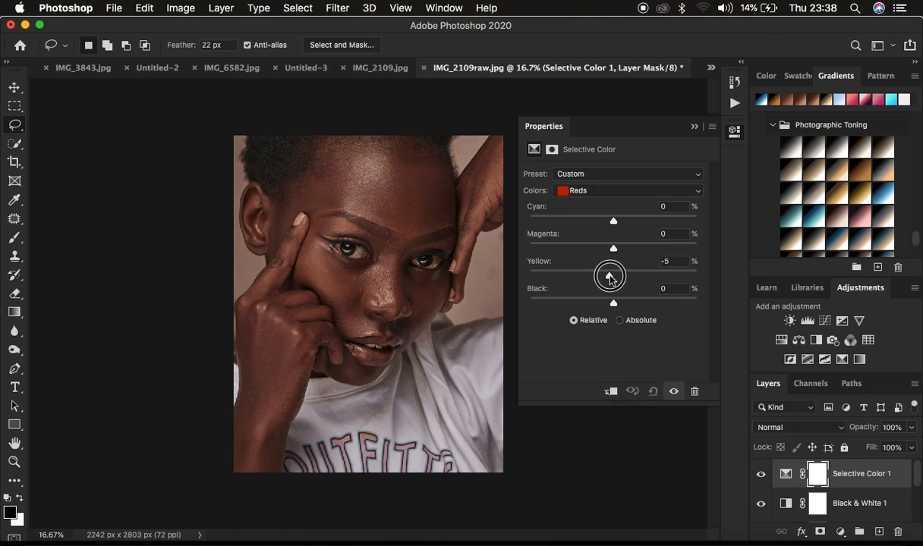
drag(610, 276, 613, 276)
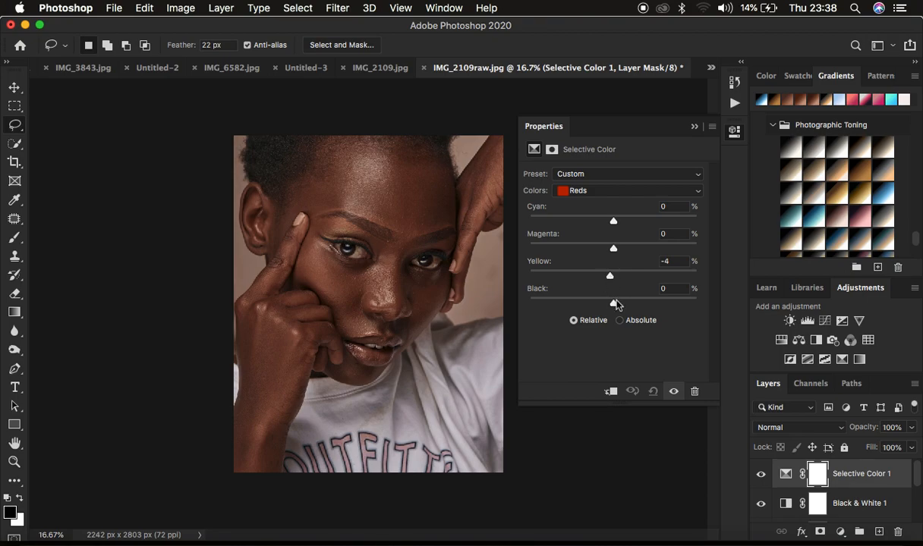
drag(614, 301, 619, 300)
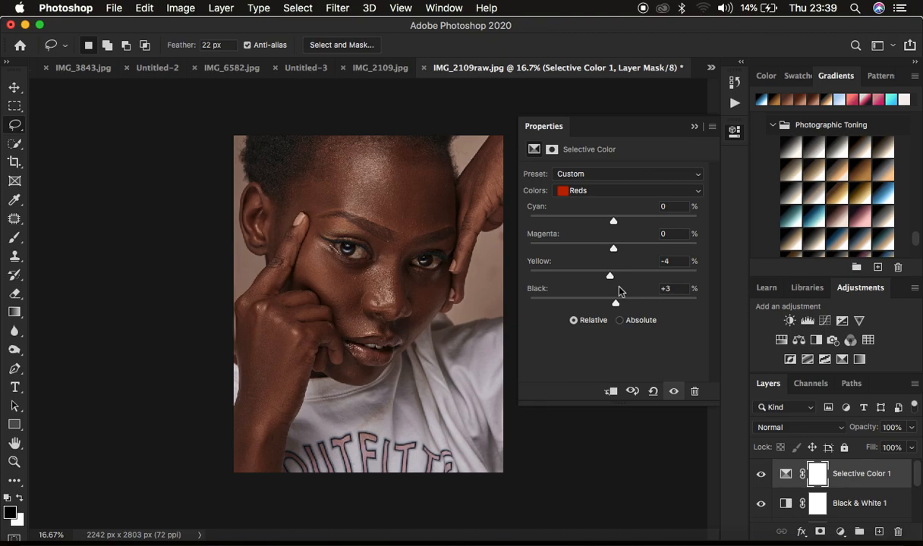
click(628, 191)
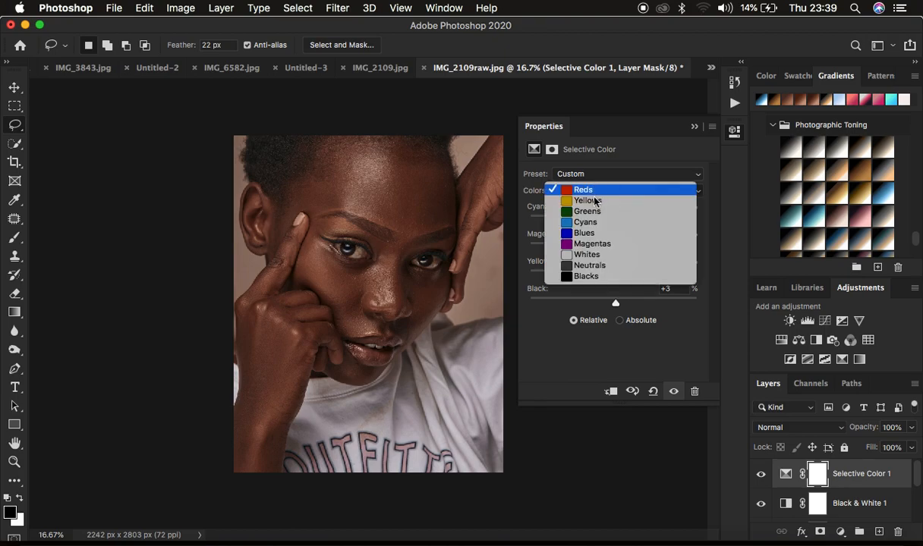
- Switch to the Yellows range and set Yellow -8 and Black +6
click(586, 201)
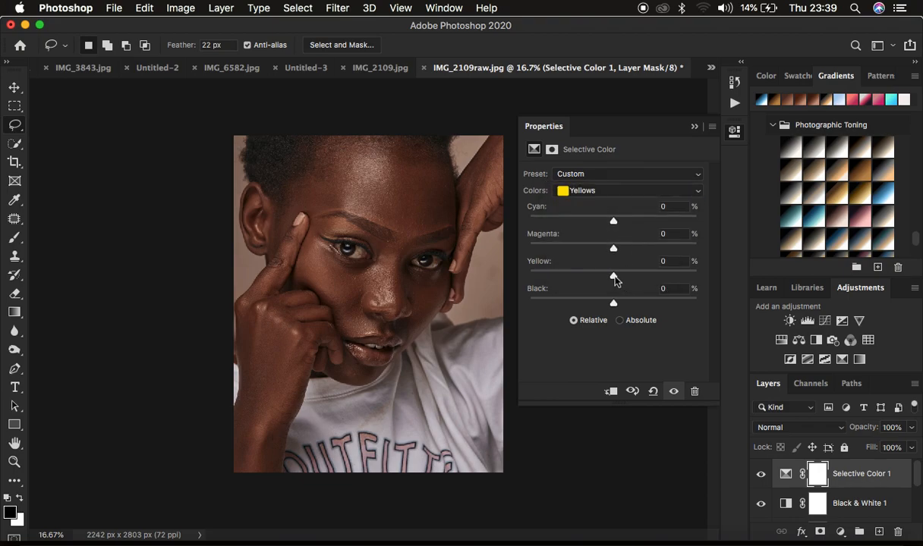
drag(614, 275, 602, 275)
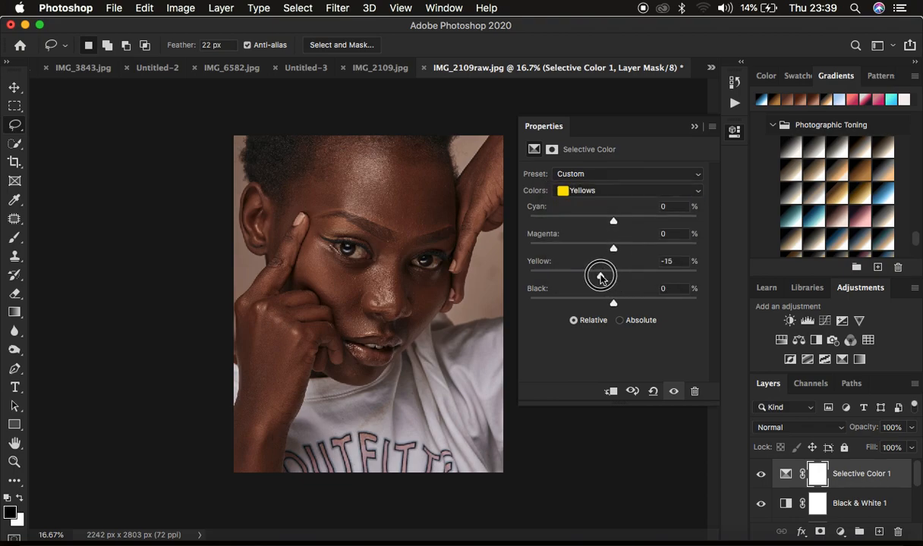
drag(600, 276, 605, 276)
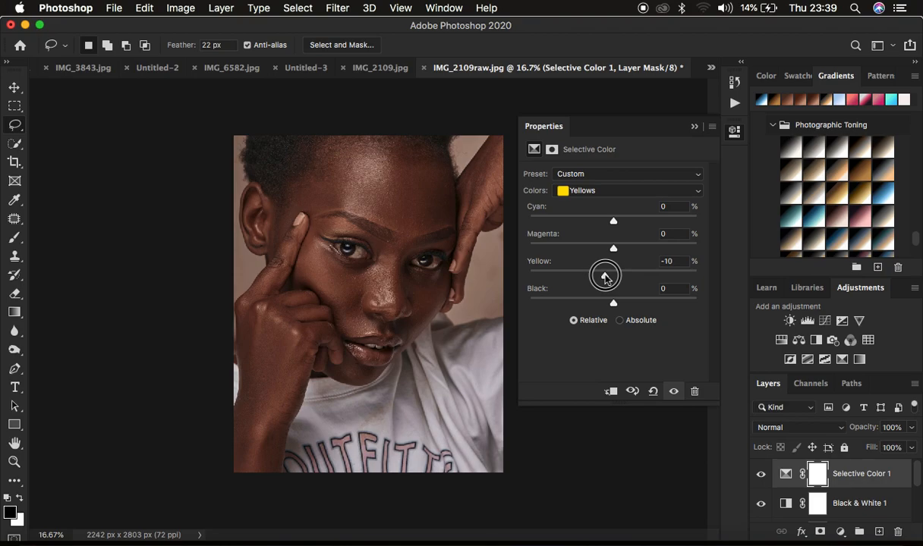
drag(613, 268, 615, 269)
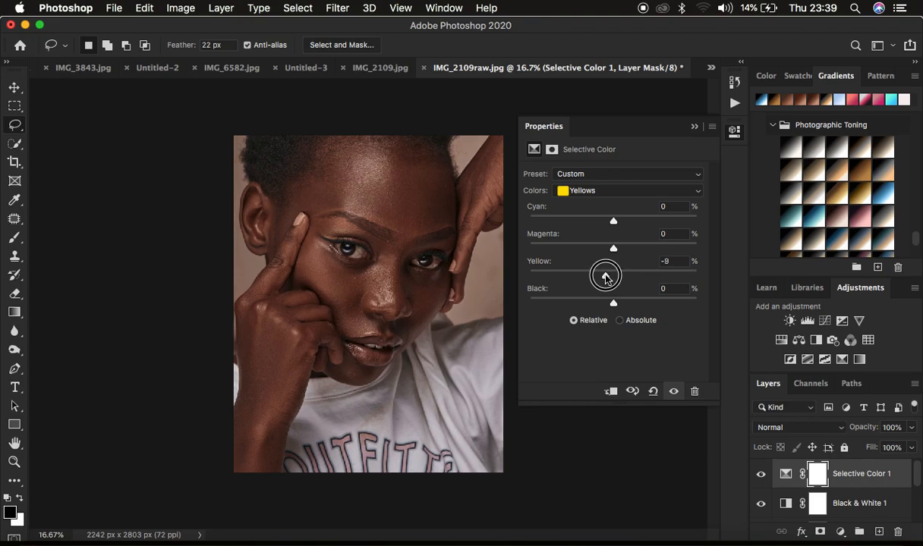
drag(606, 276, 613, 276)
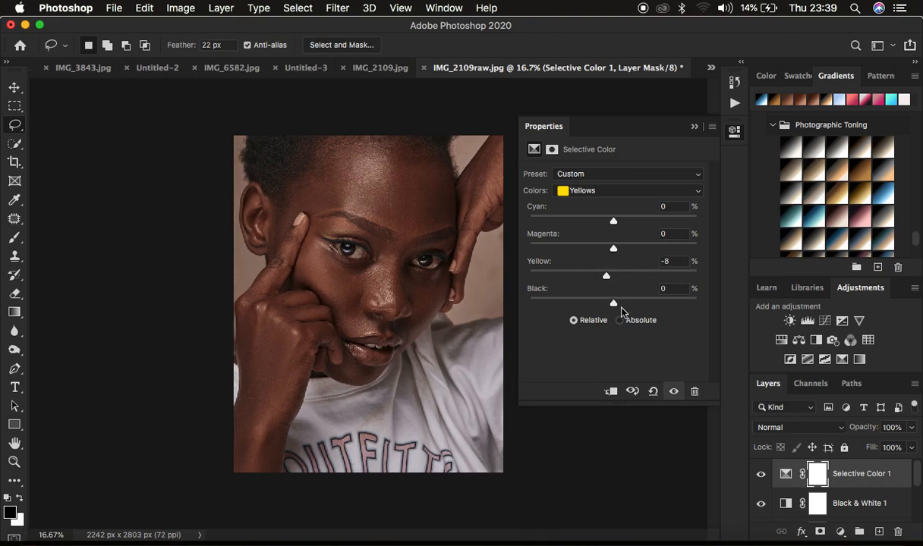
drag(613, 302, 620, 302)
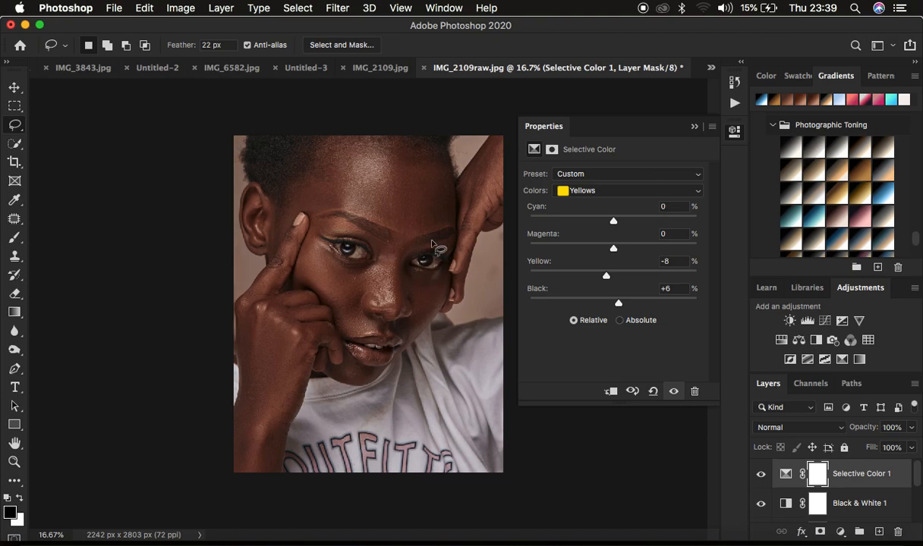
click(628, 191)
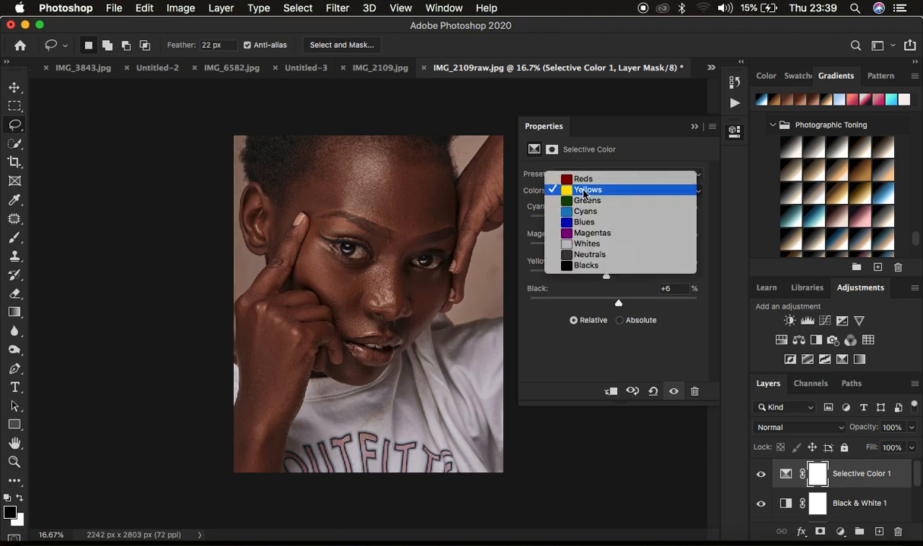
- Switch to the Blacks range and set Black +2 with Yellow raised to about +10
click(586, 265)
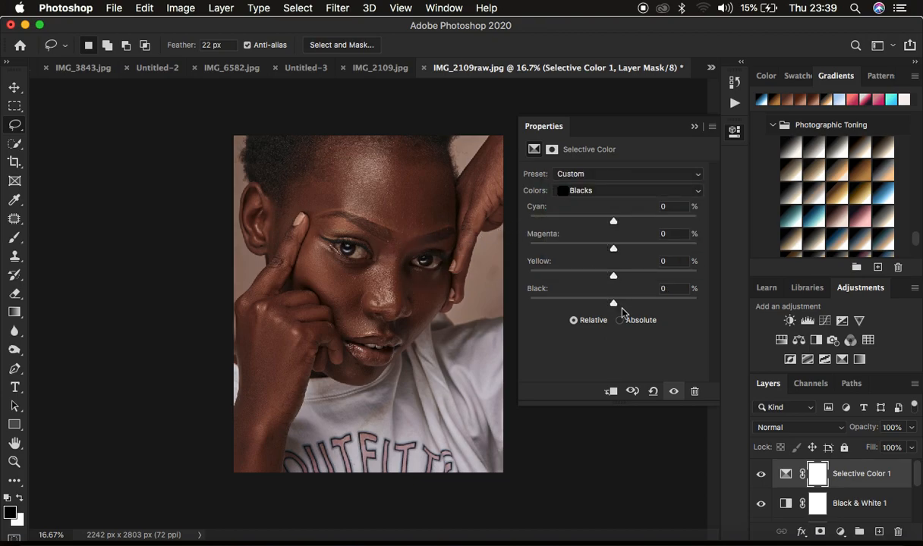
drag(613, 302, 614, 302)
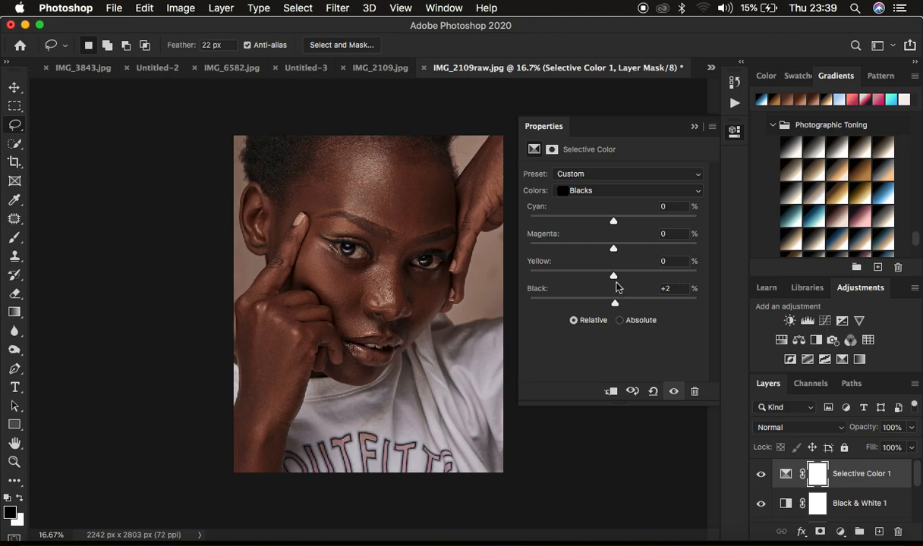
mouse_move(615, 279)
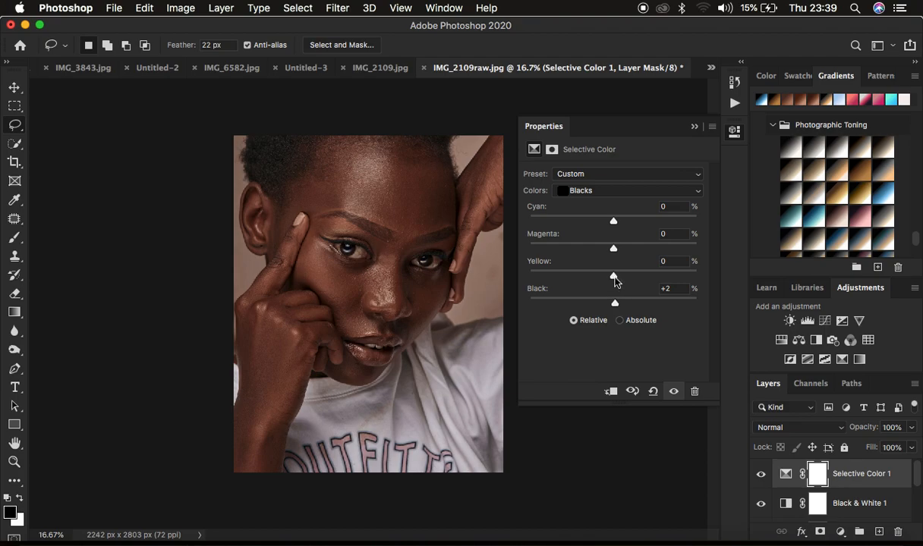
mouse_move(407, 270)
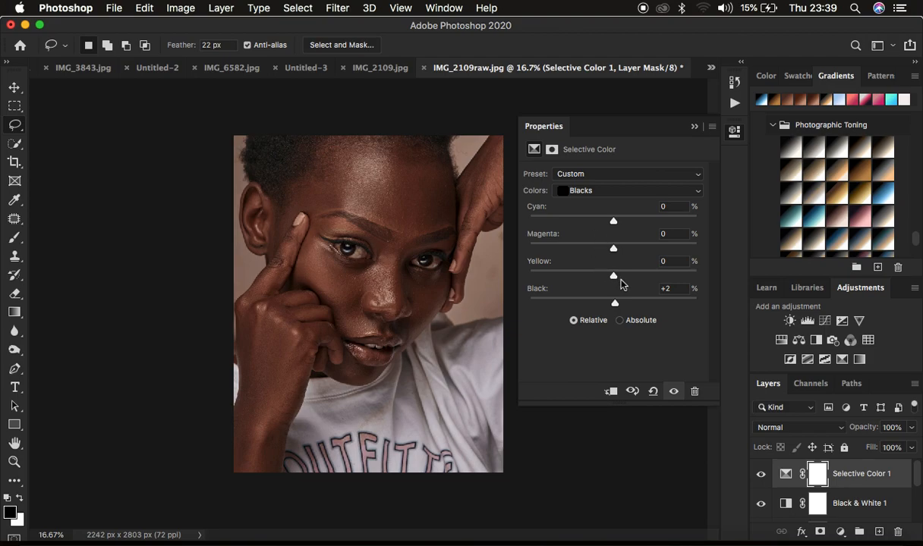
drag(613, 276, 623, 276)
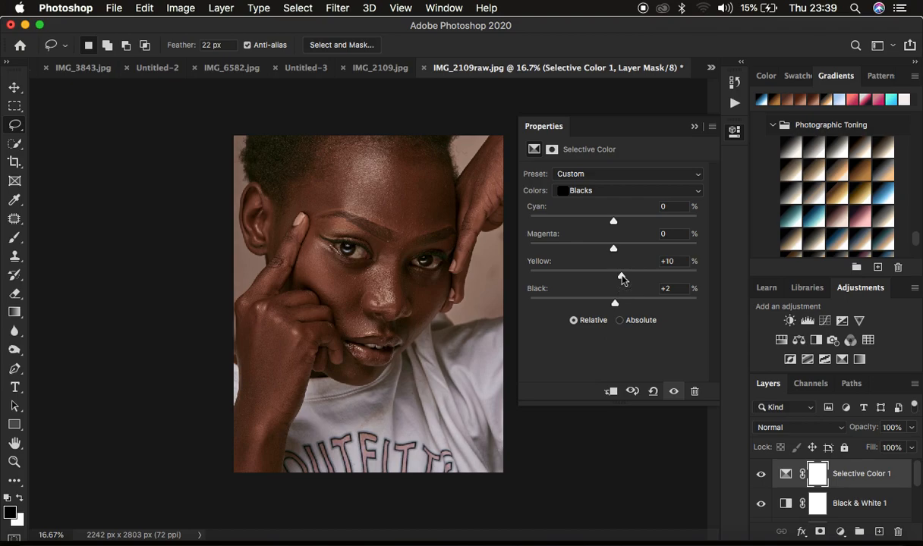
drag(621, 273, 612, 274)
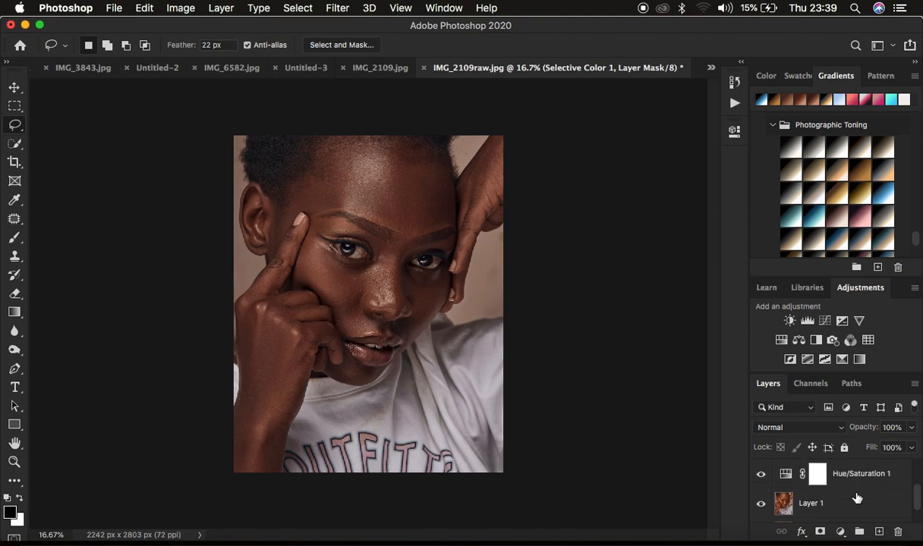
mouse_move(859, 478)
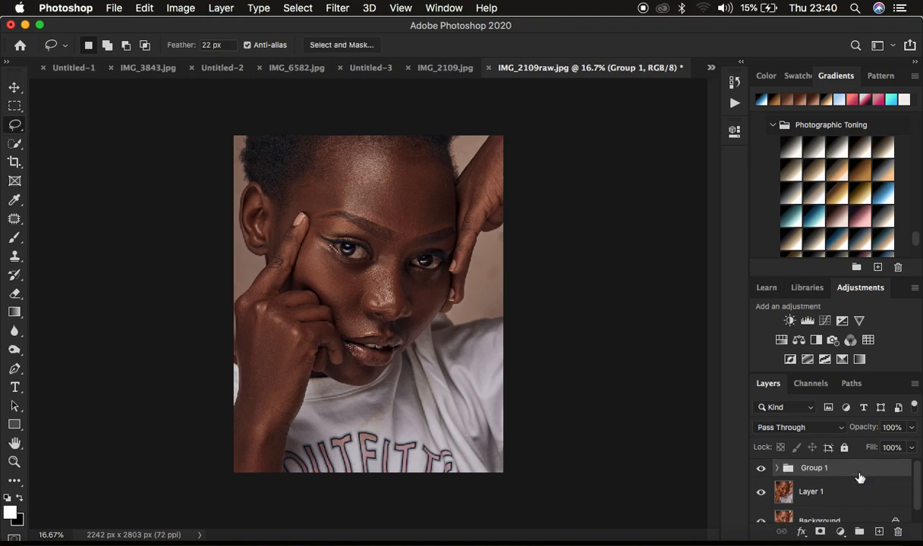
- Toggle Group 1's visibility off and on to compare the grade before and after
click(763, 467)
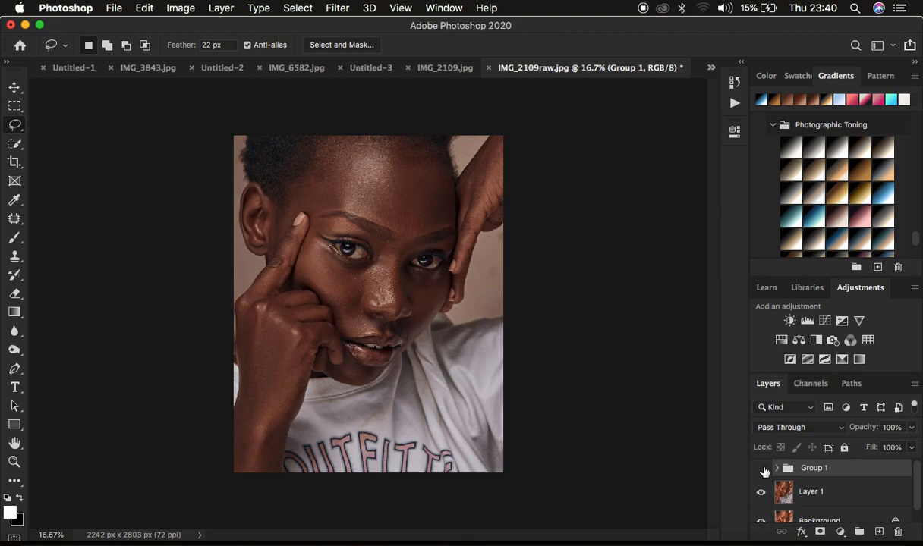
click(762, 468)
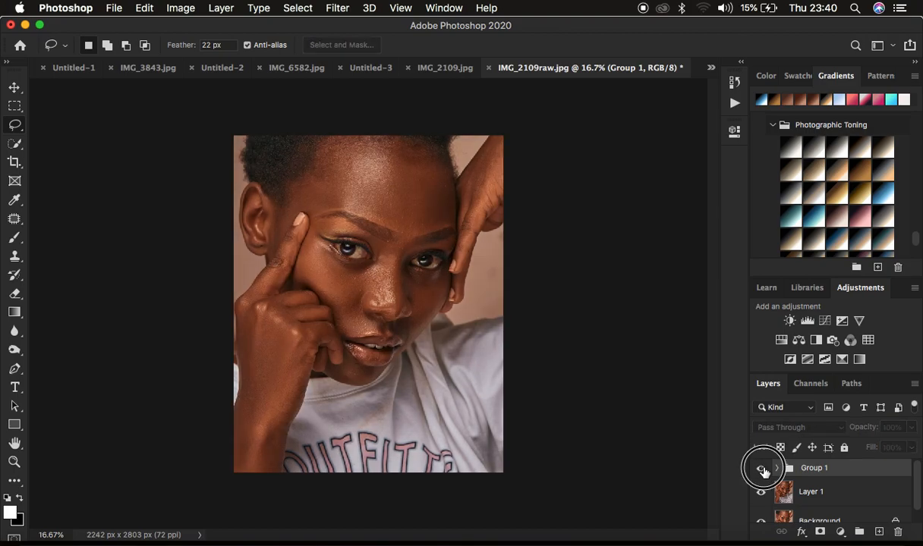
click(762, 467)
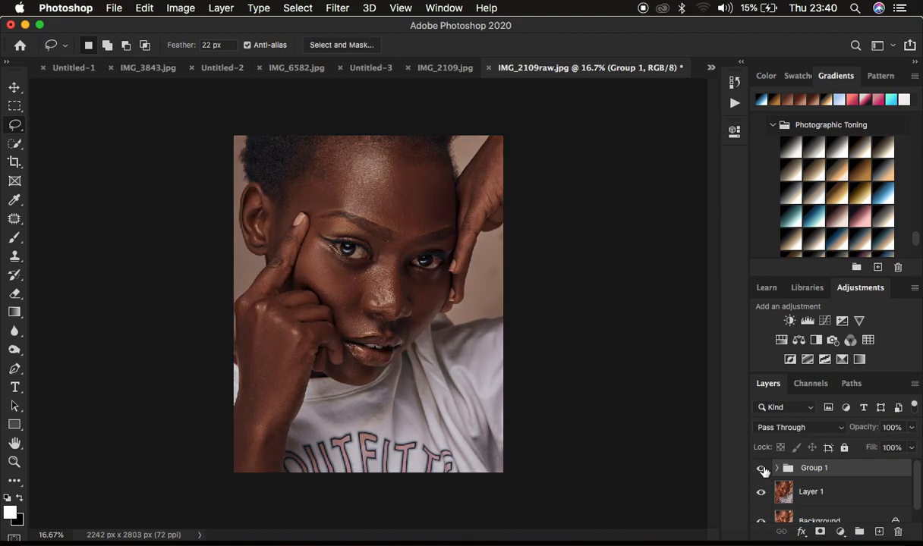